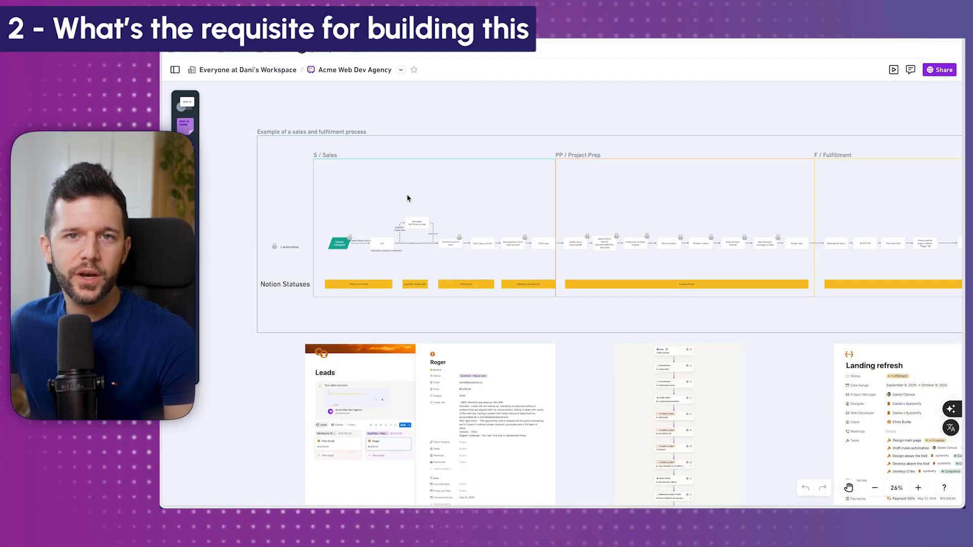
mouse_move(316, 249)
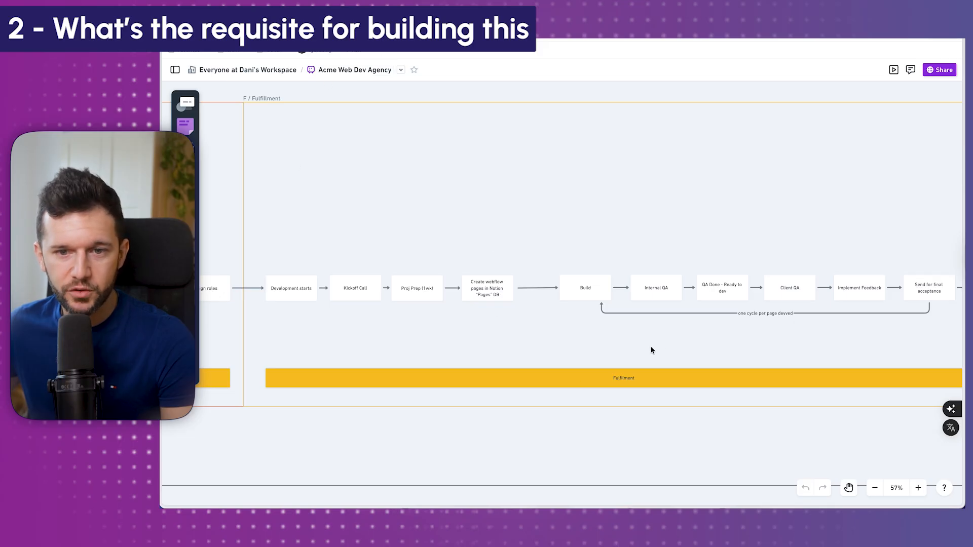
- Bring the Projects table of the 'Create everything automagically!' page into view
click(928, 321)
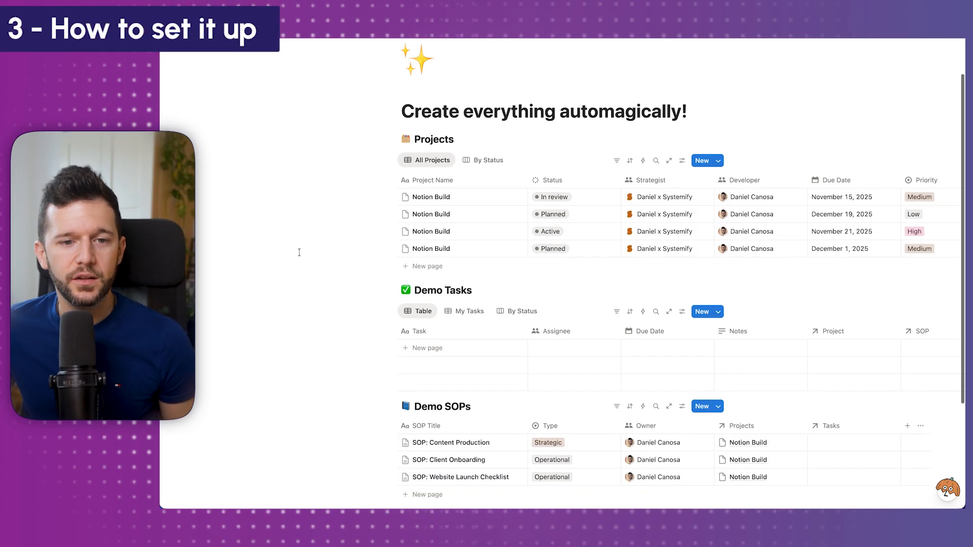
scroll(up, 3)
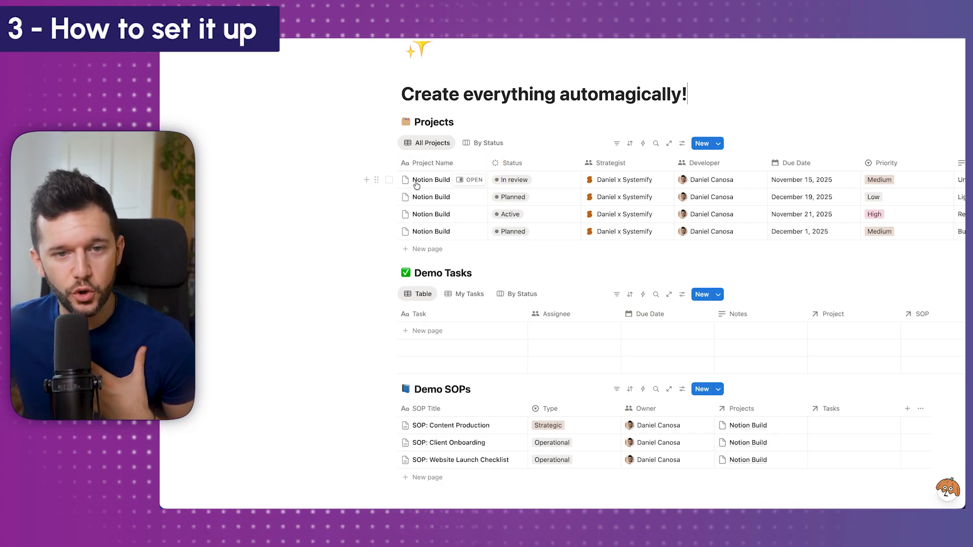
mouse_move(633, 162)
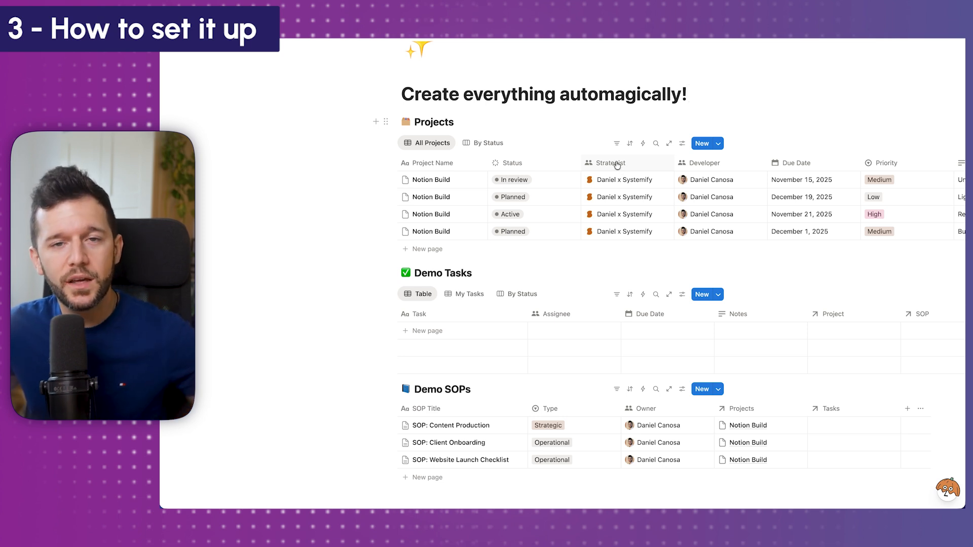
mouse_move(705, 163)
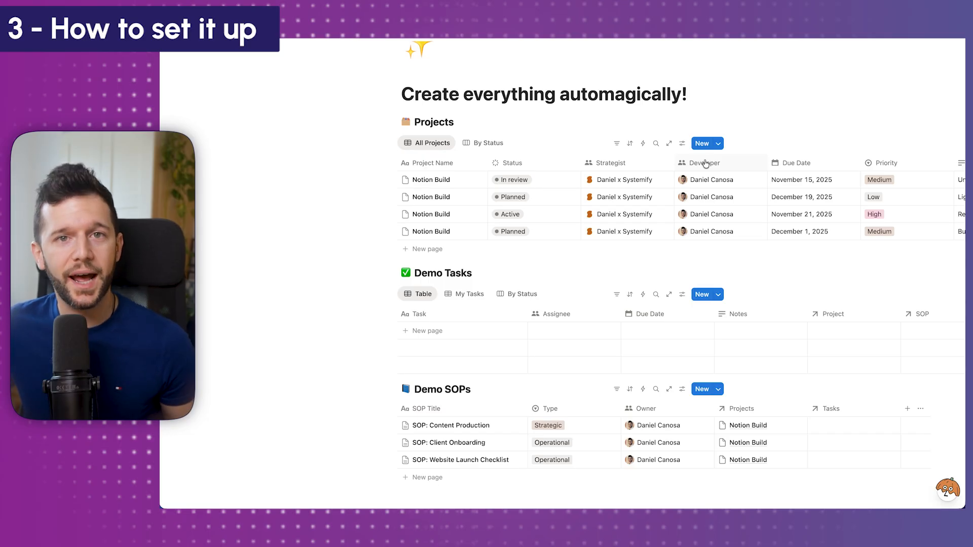
mouse_move(659, 137)
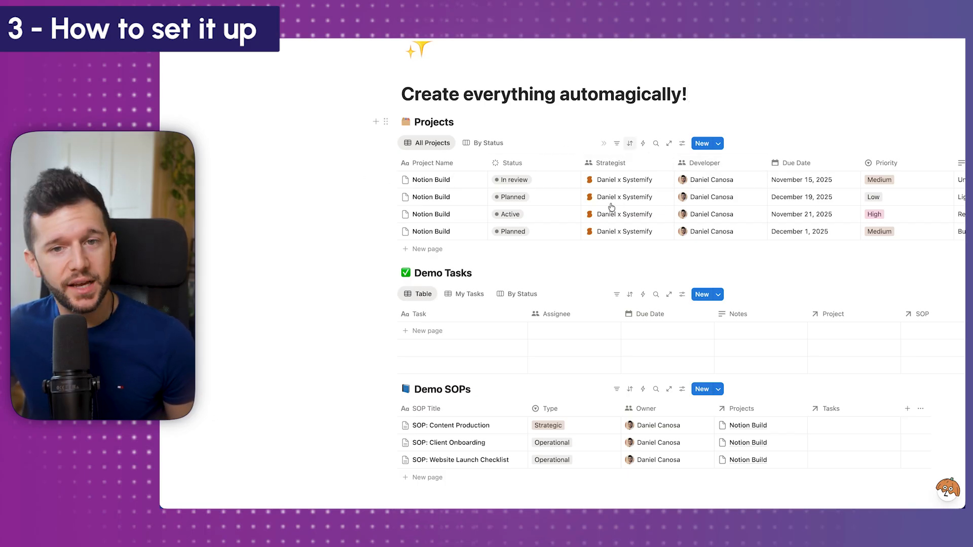
mouse_move(703, 176)
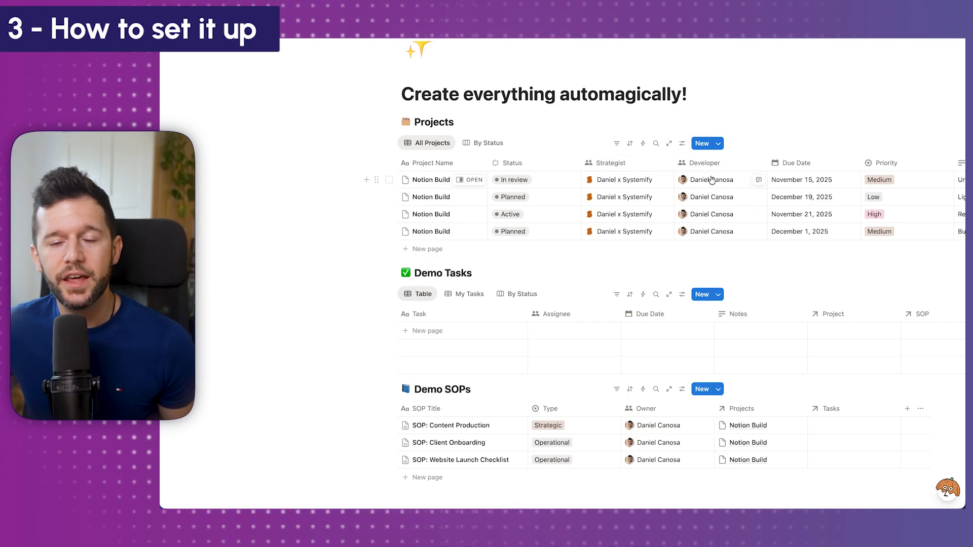
mouse_move(681, 143)
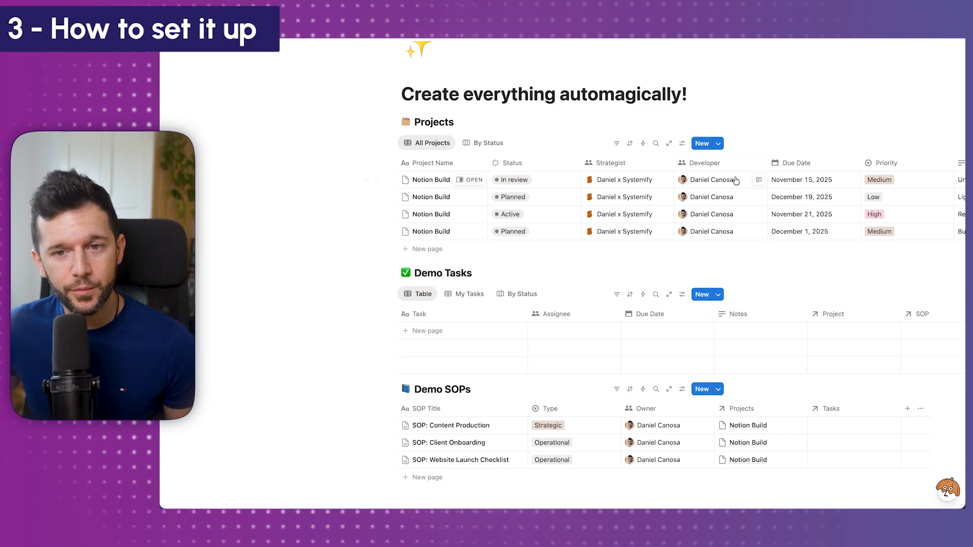
- Switch the second Notion Build project's developer to Daniel x Systemify
click(710, 197)
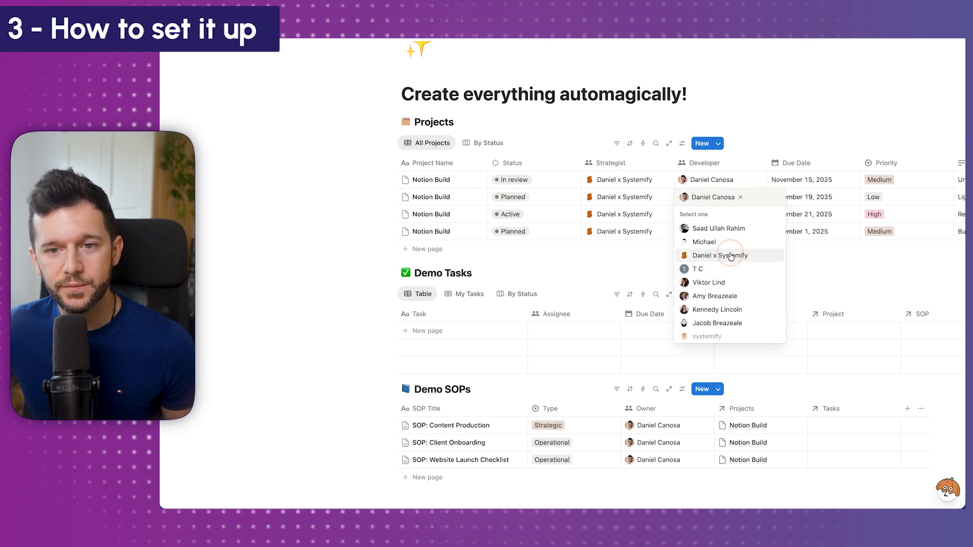
click(720, 256)
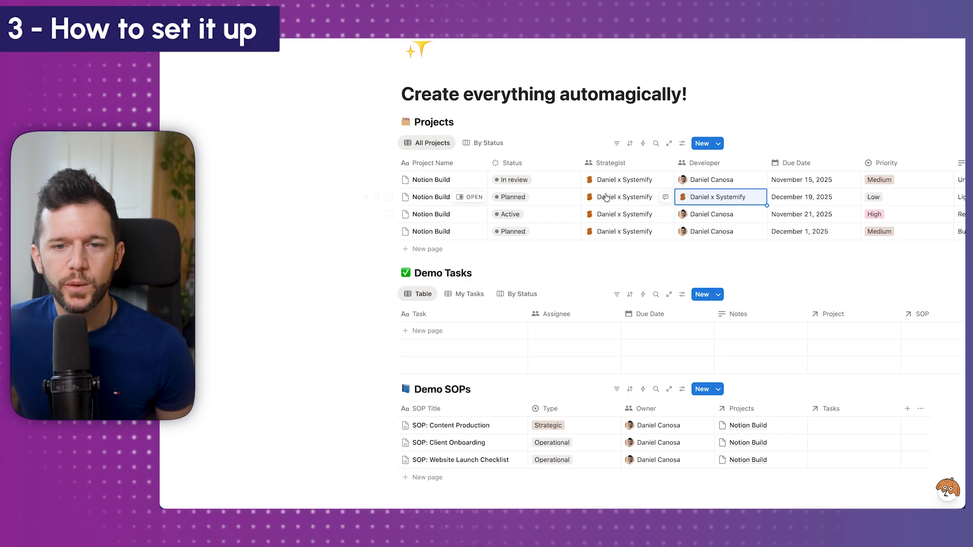
click(513, 179)
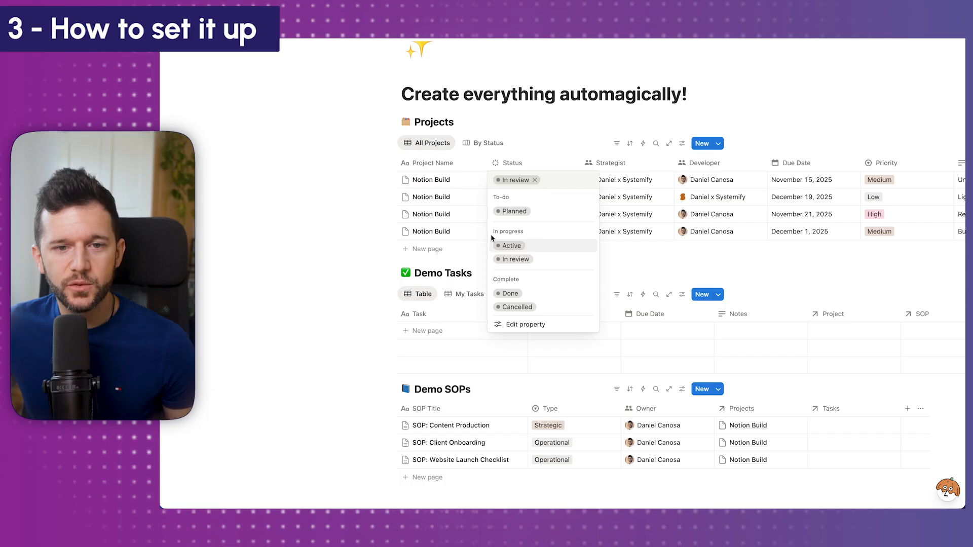
mouse_move(510, 245)
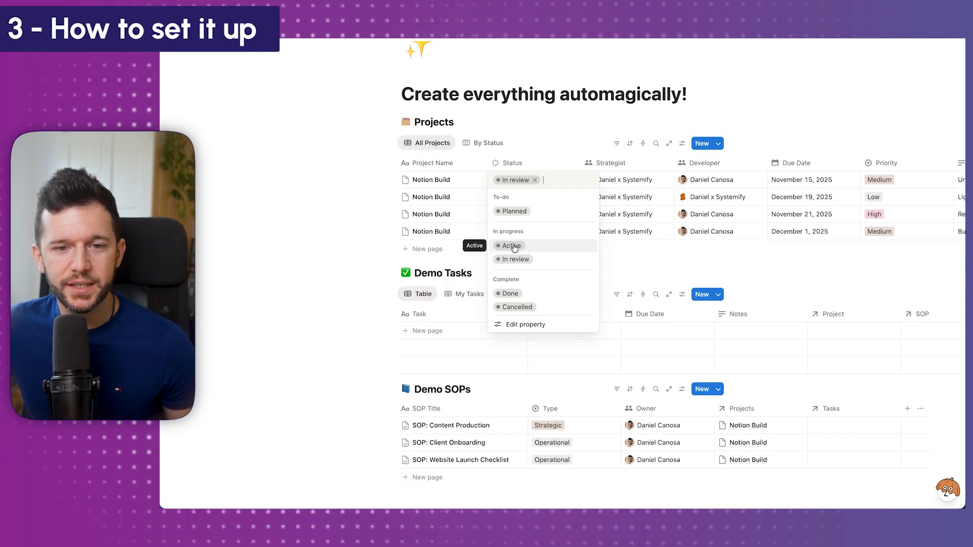
mouse_move(351, 237)
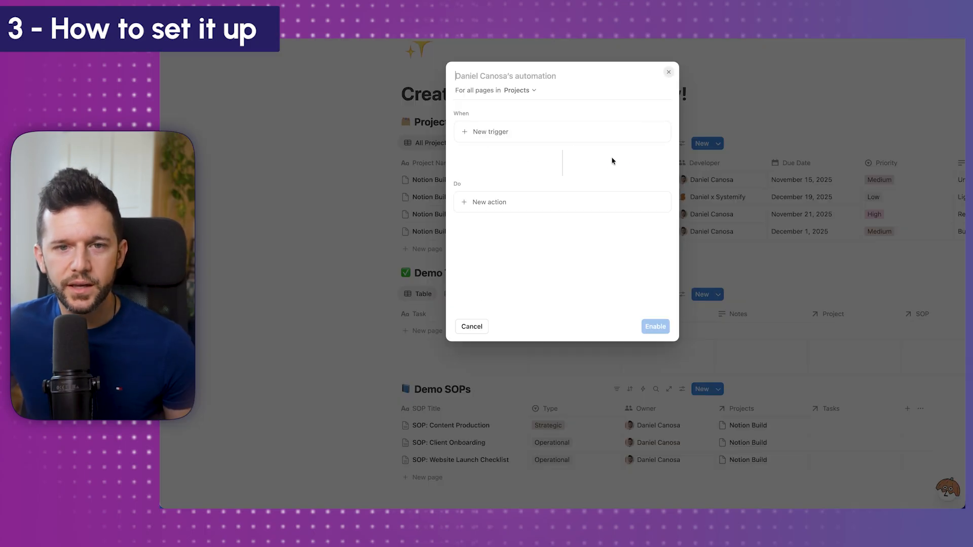
- Name the automation 'Active Project', trigger it on Status set to Active, and add an Add page action
text(Active)
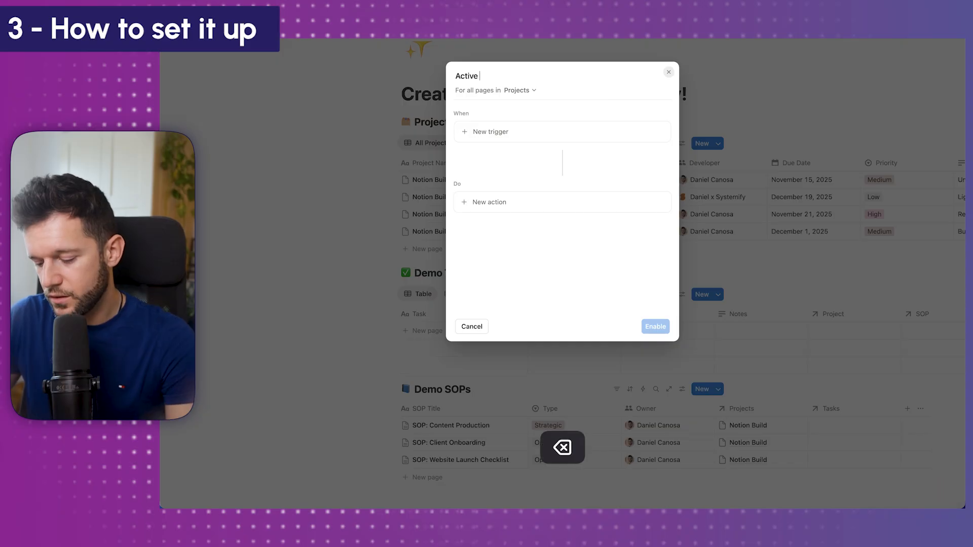
text(Project)
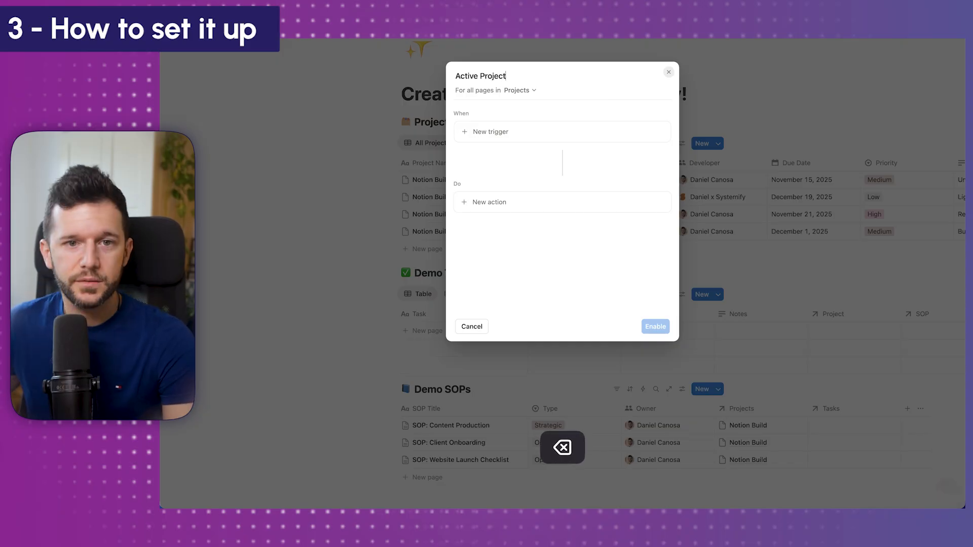
click(491, 131)
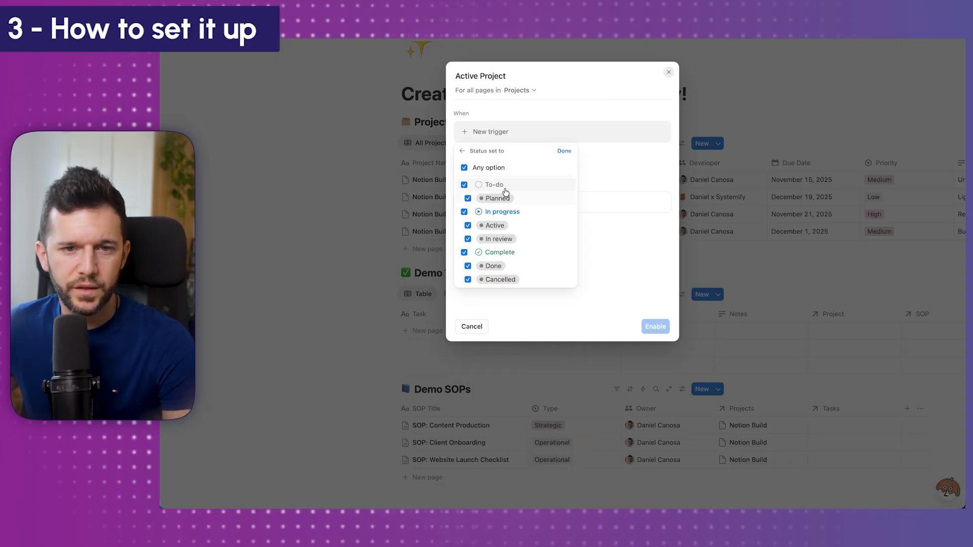
click(562, 151)
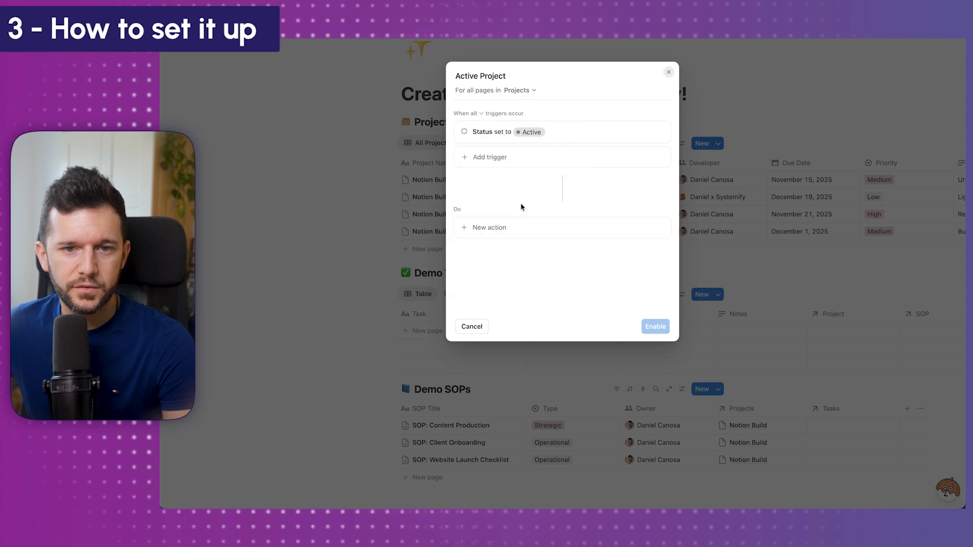
click(488, 227)
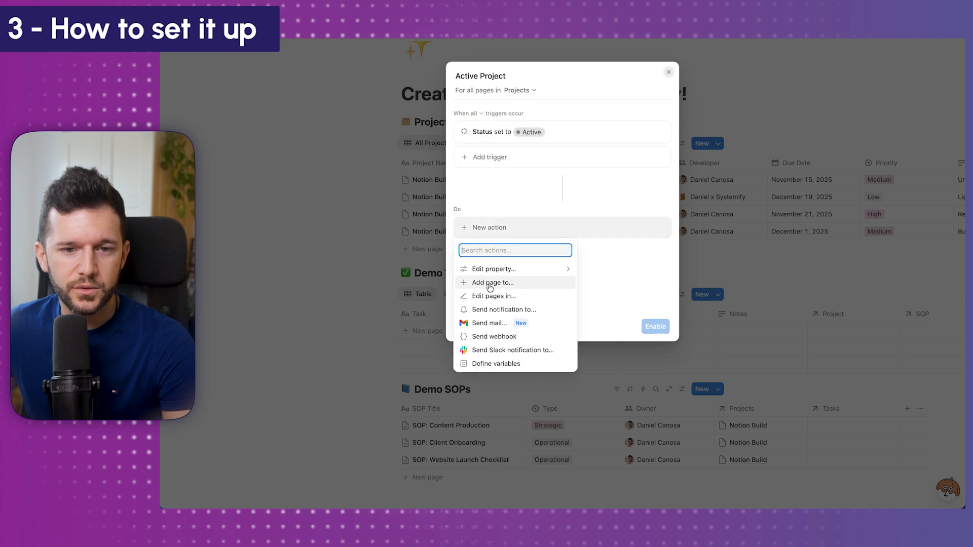
click(493, 283)
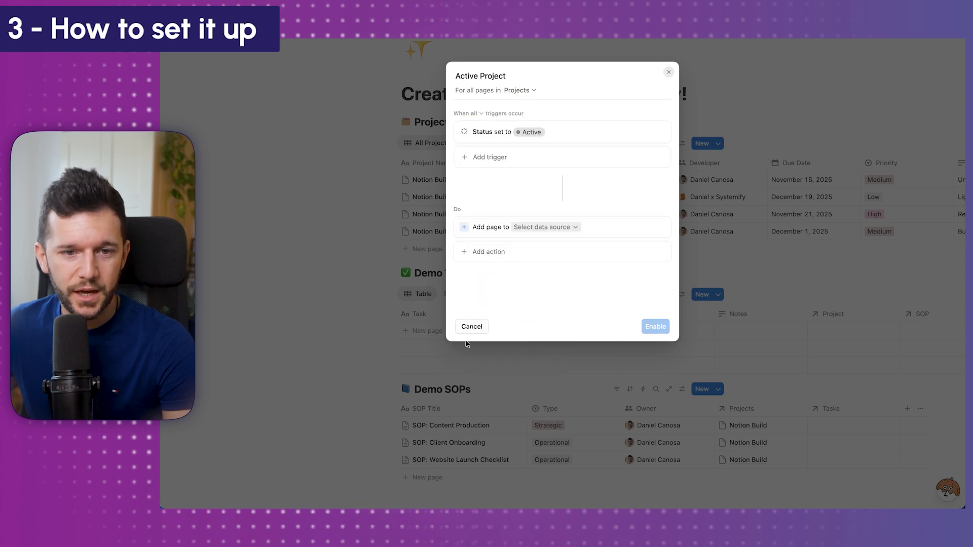
- Target Demo Tasks, title the page 'Turn standard process into a list of tasks', and add a Due Date property
click(545, 227)
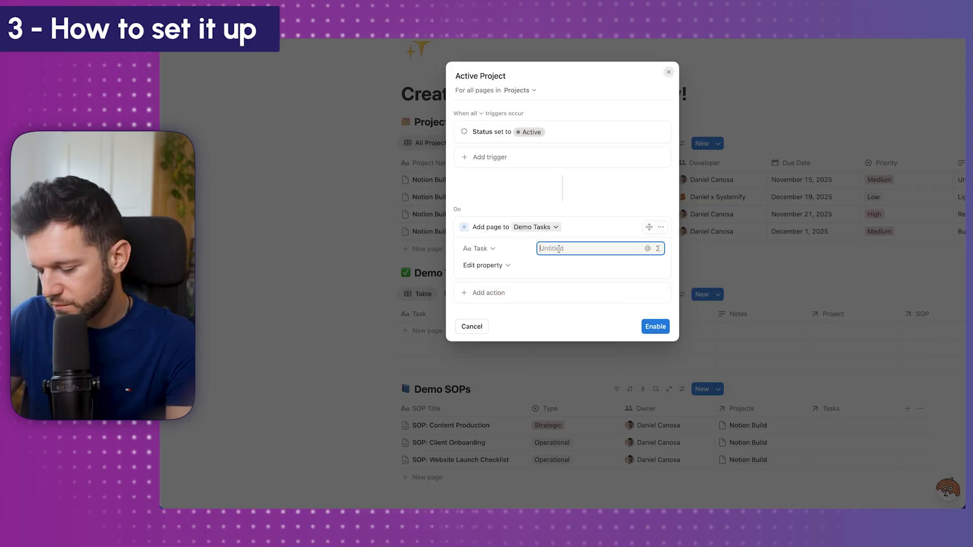
text(Turn)
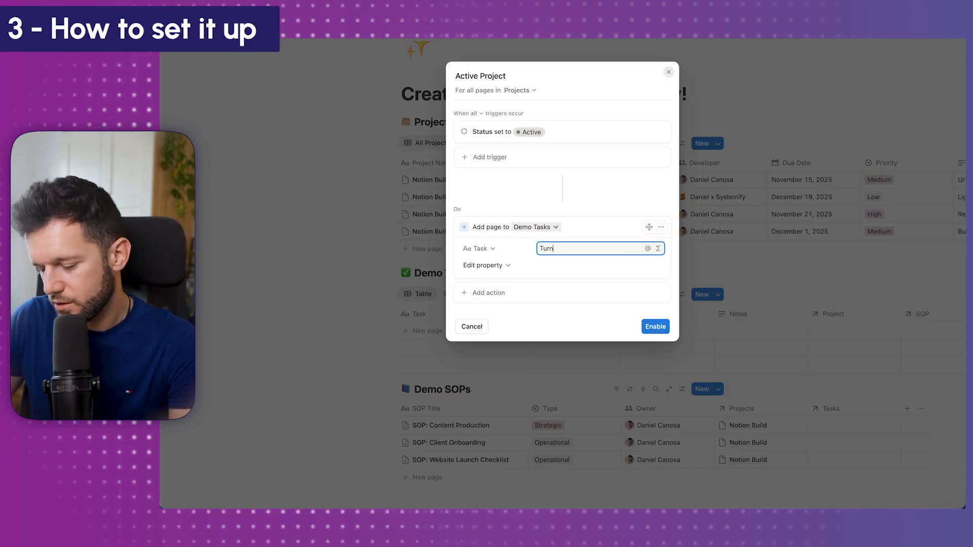
text(standard pr)
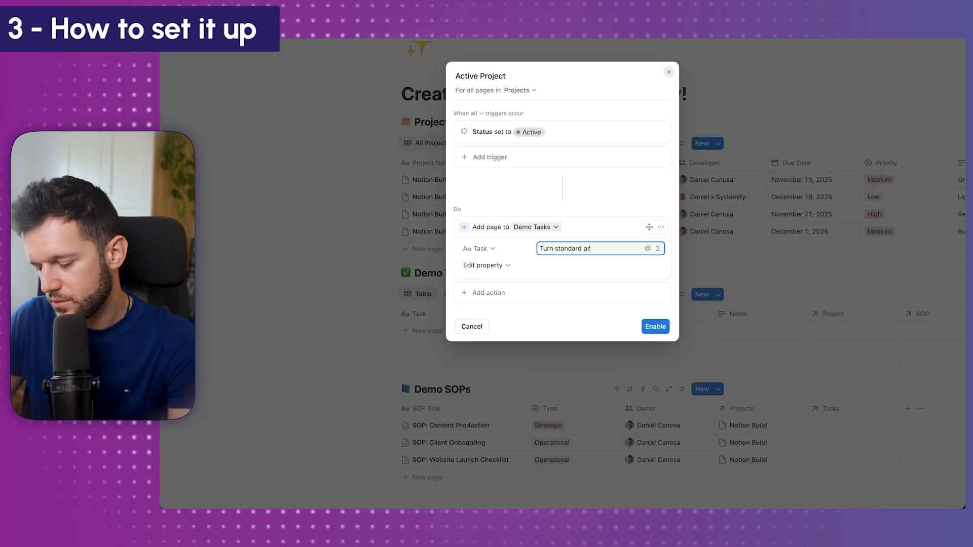
text(ocess into a)
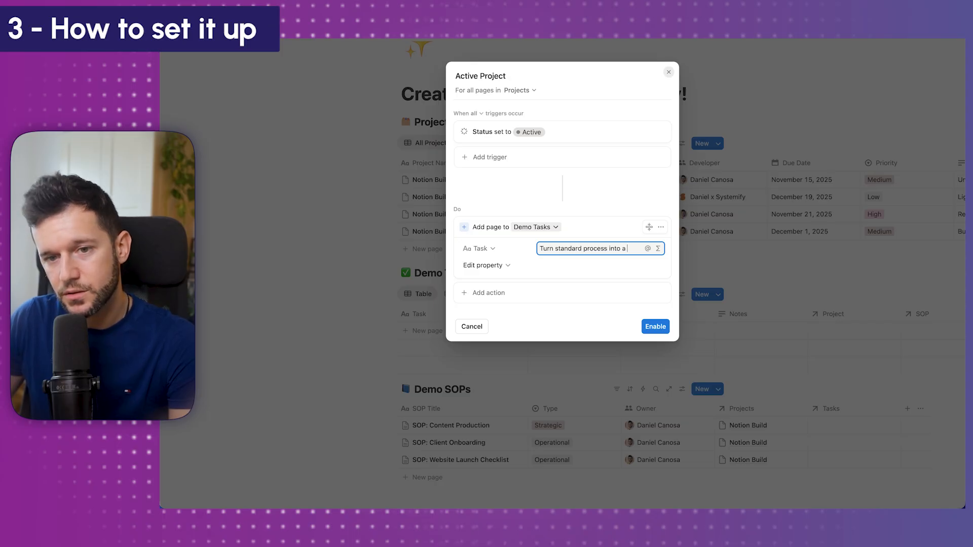
text(list of tasks)
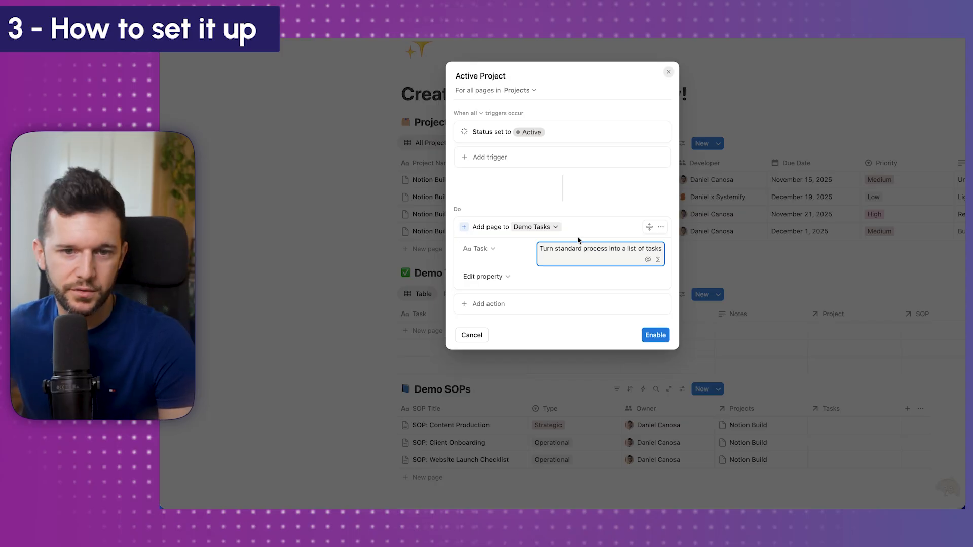
click(487, 276)
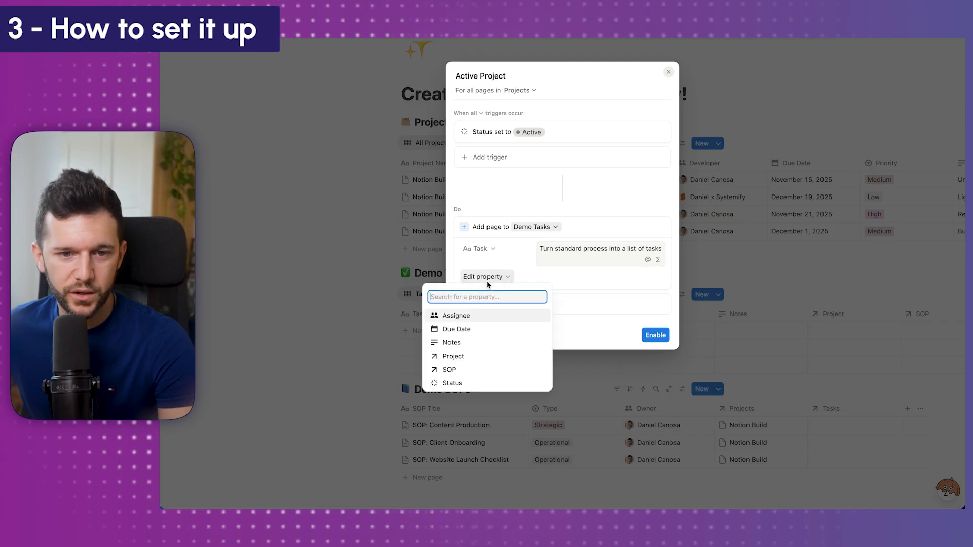
mouse_move(456, 318)
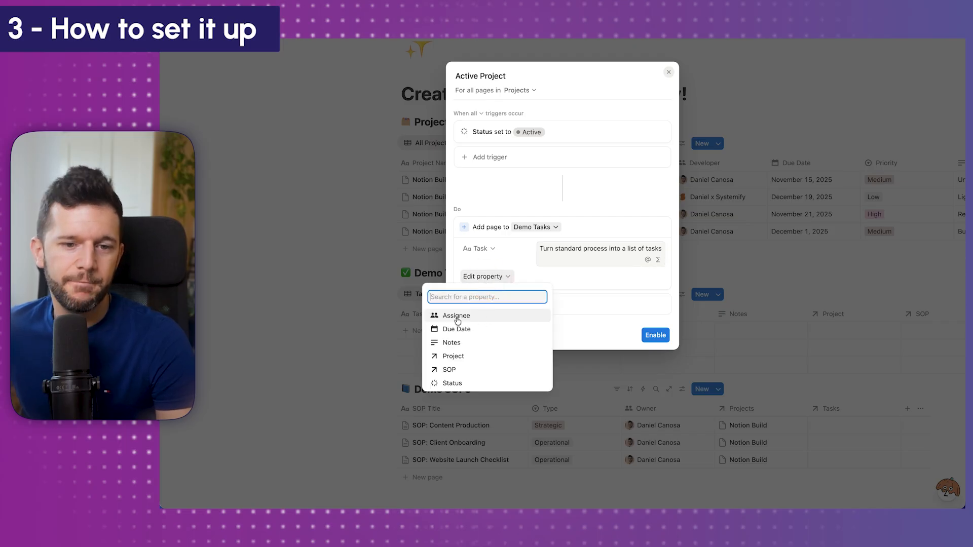
click(455, 329)
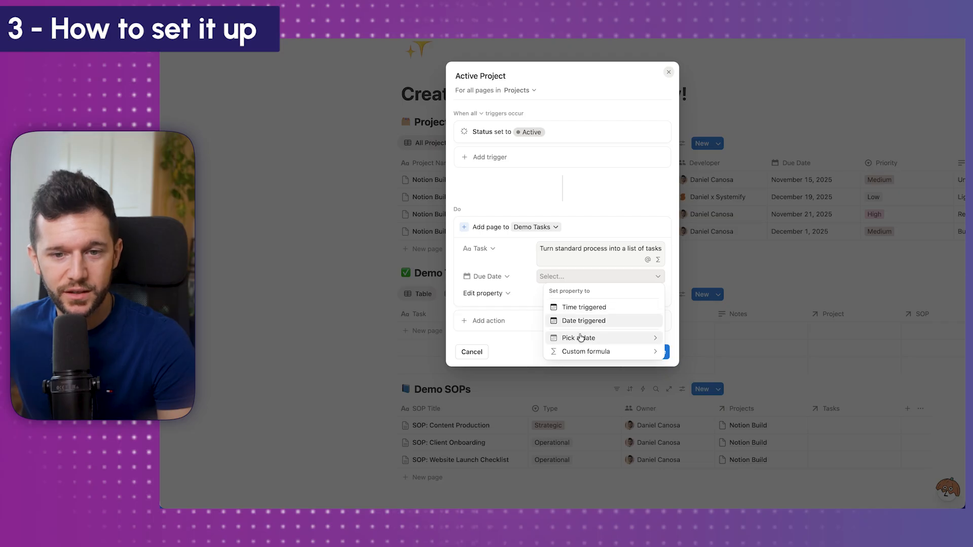
mouse_move(582, 321)
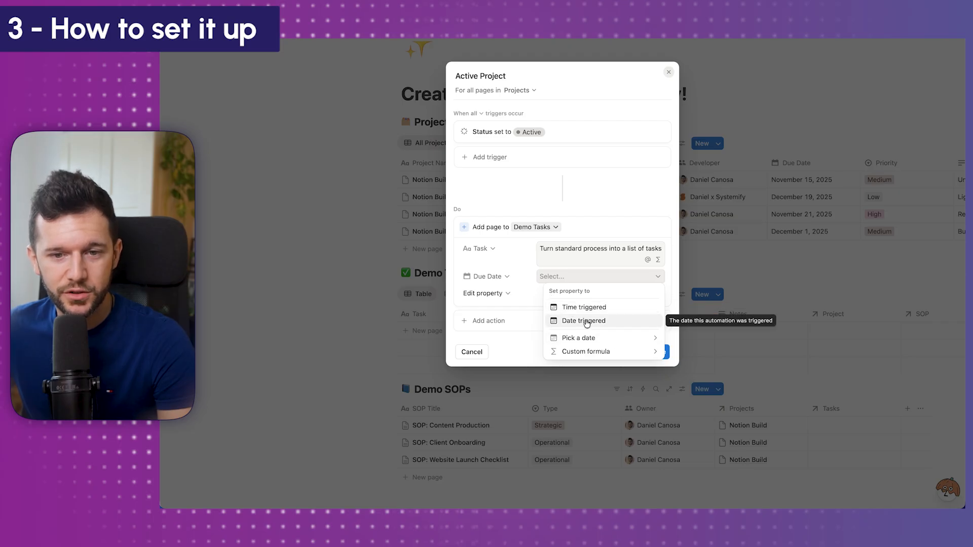
mouse_move(524, 277)
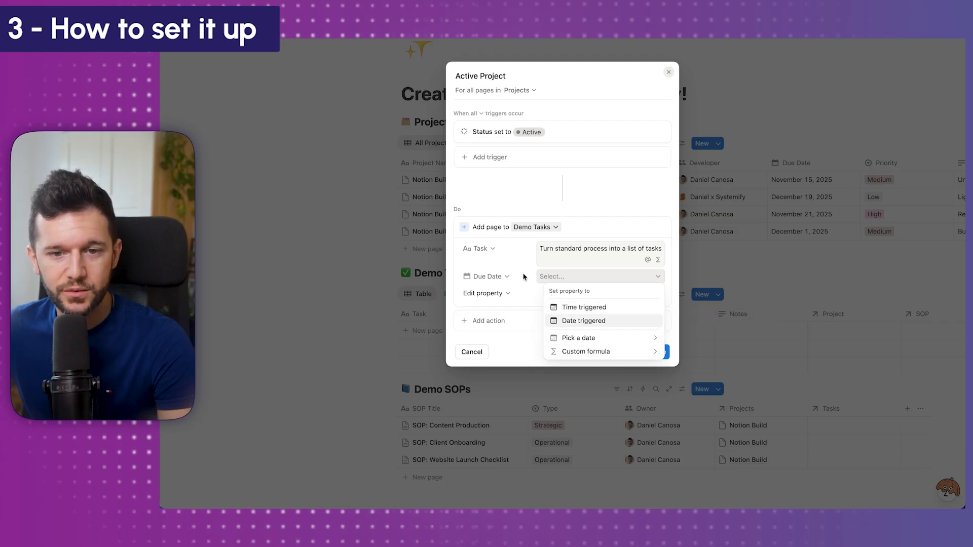
- Set Due Date by custom formula Date triggered.dateAdd(2, "days")
click(585, 351)
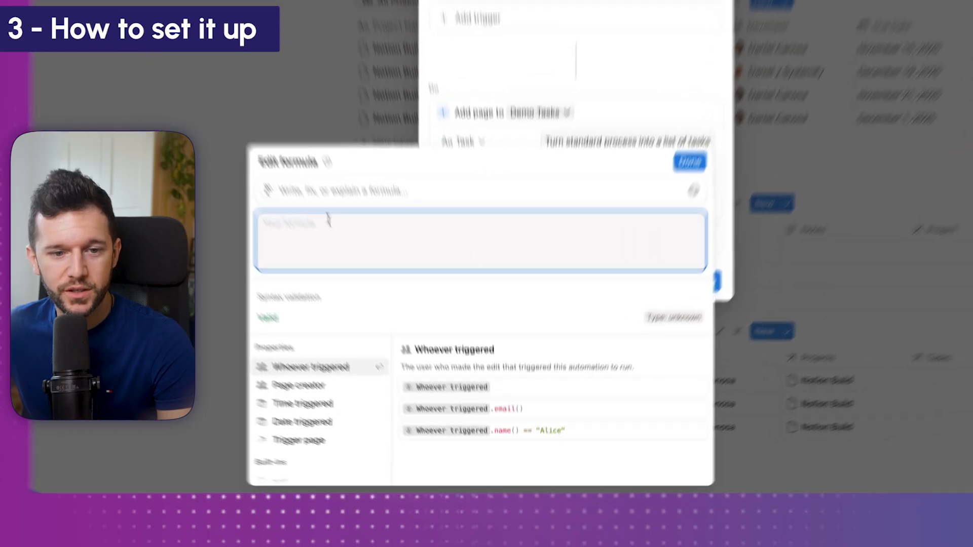
click(279, 407)
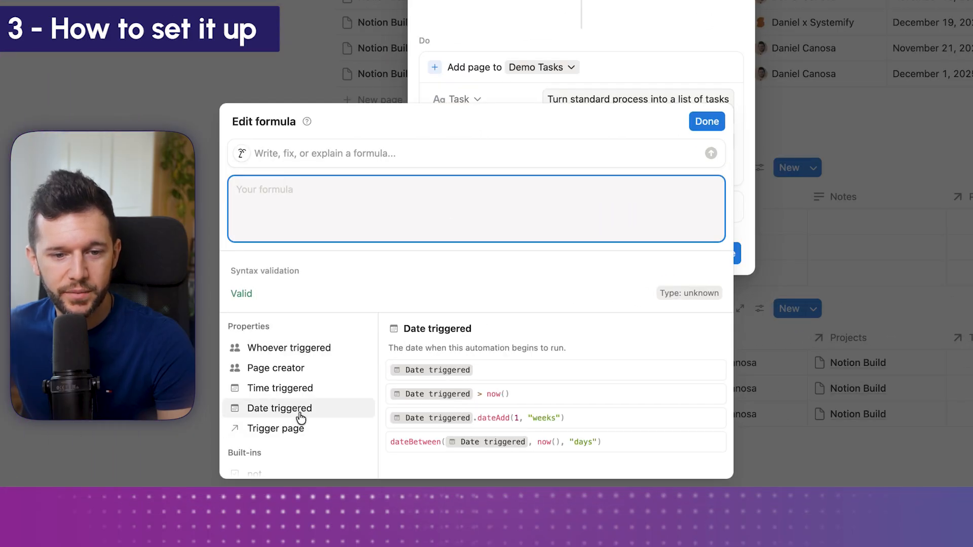
click(279, 407)
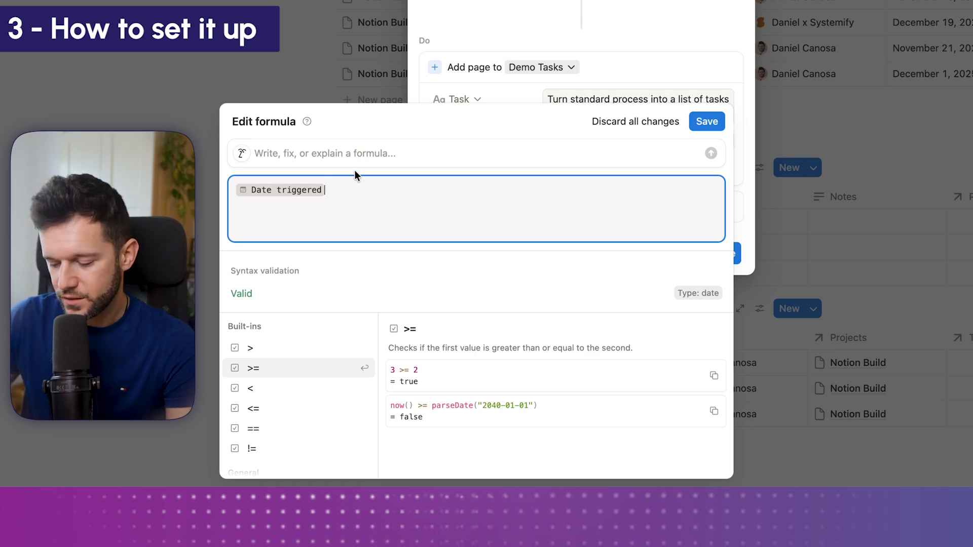
text(.date)
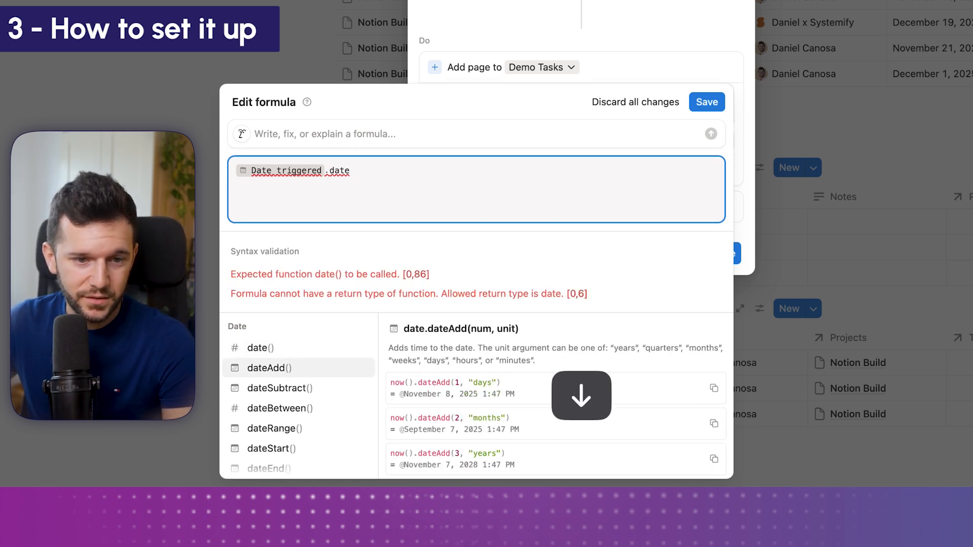
click(271, 367)
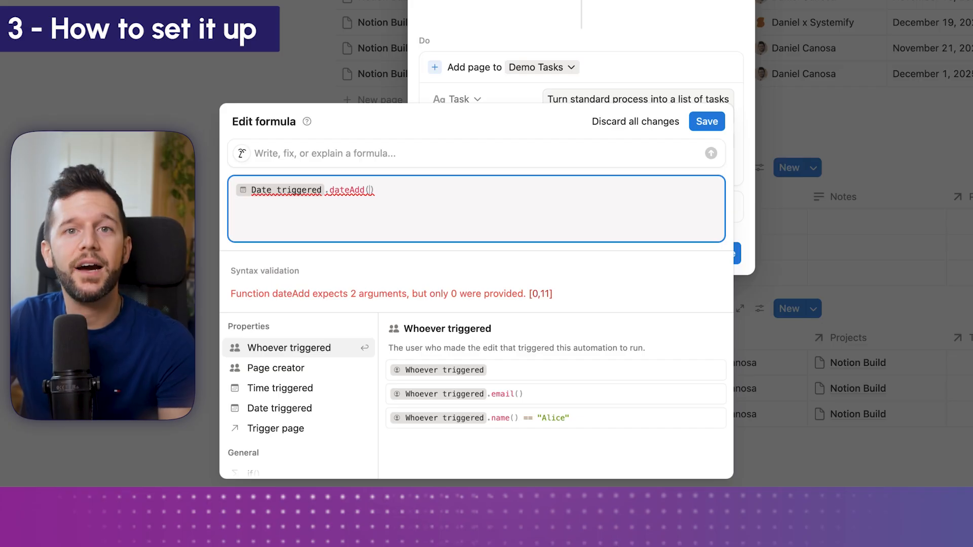
text(2,"days)
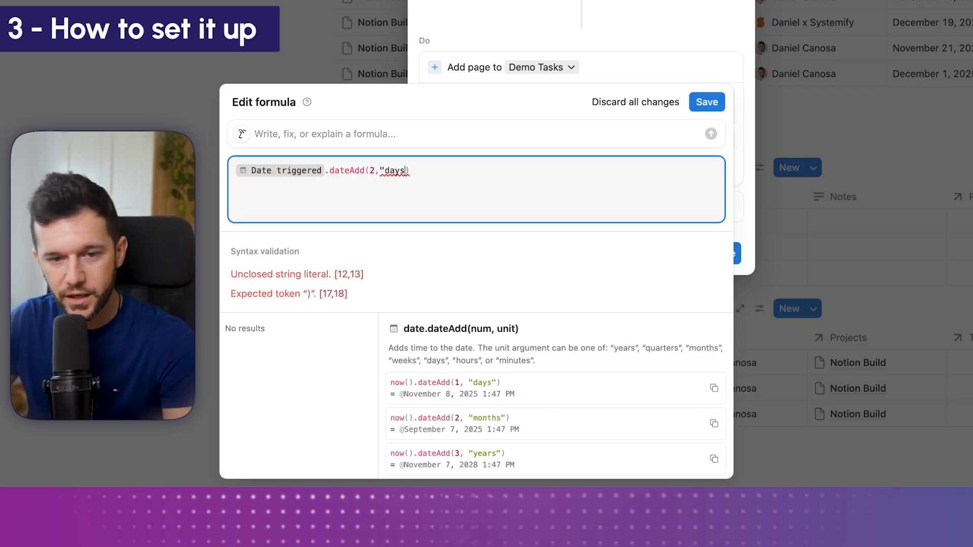
text(")
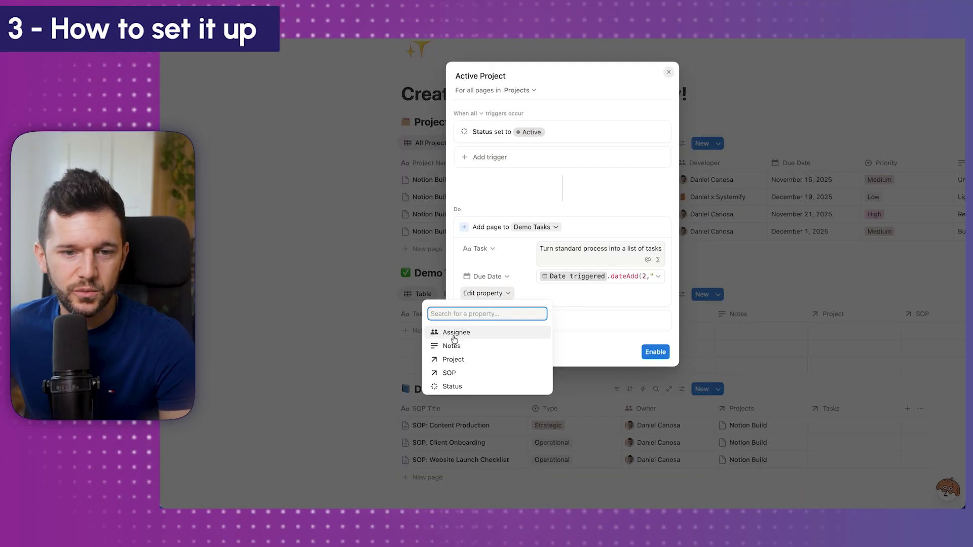
- Set the task's Assignee by custom formula to Trigger page.Developer
click(456, 333)
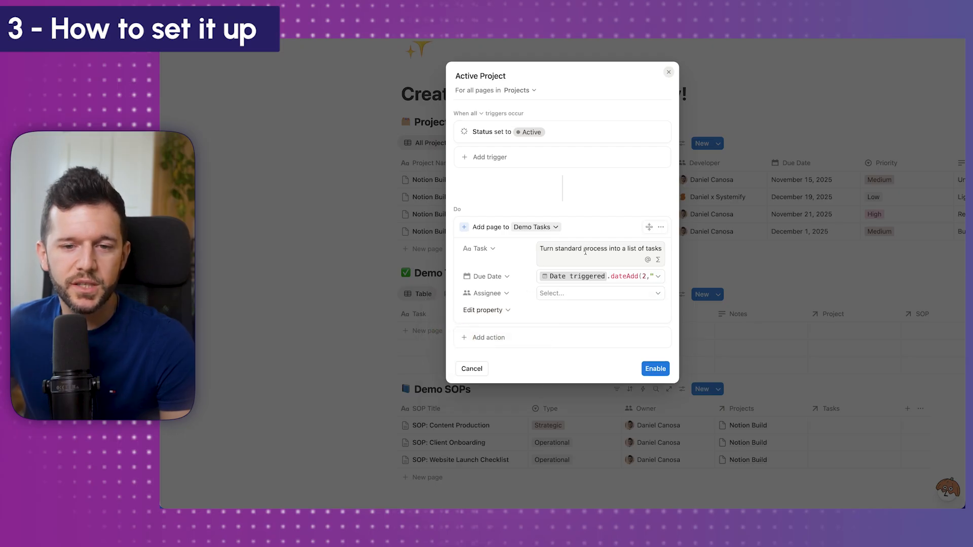
mouse_move(560, 301)
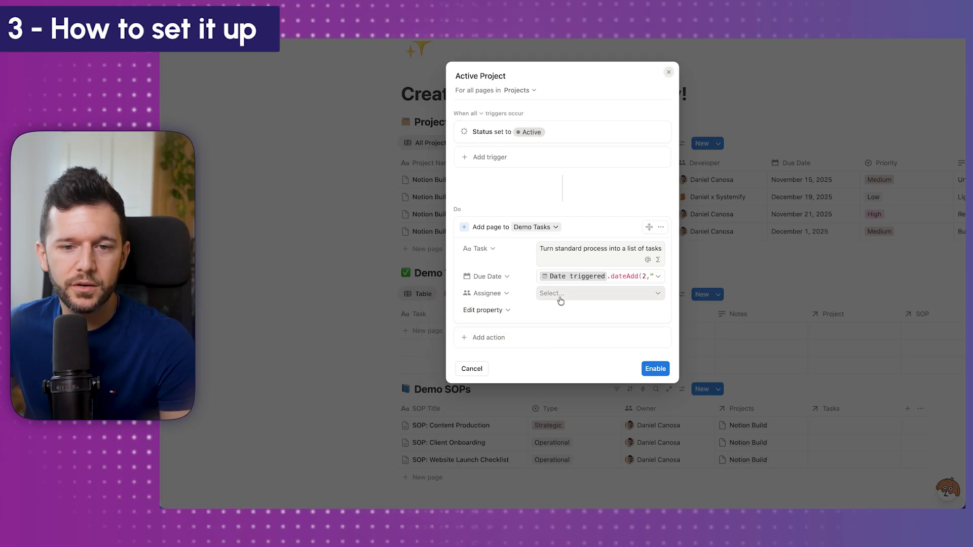
click(599, 293)
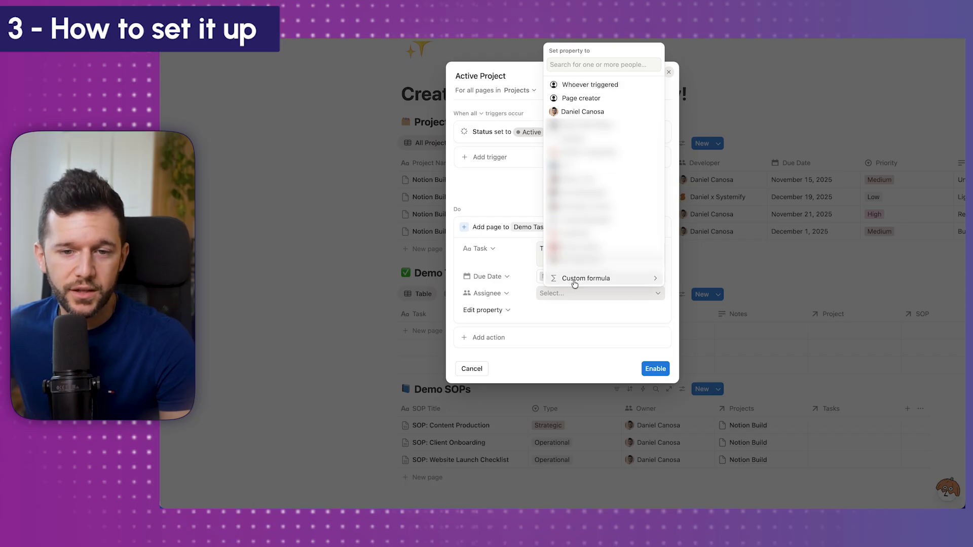
click(585, 277)
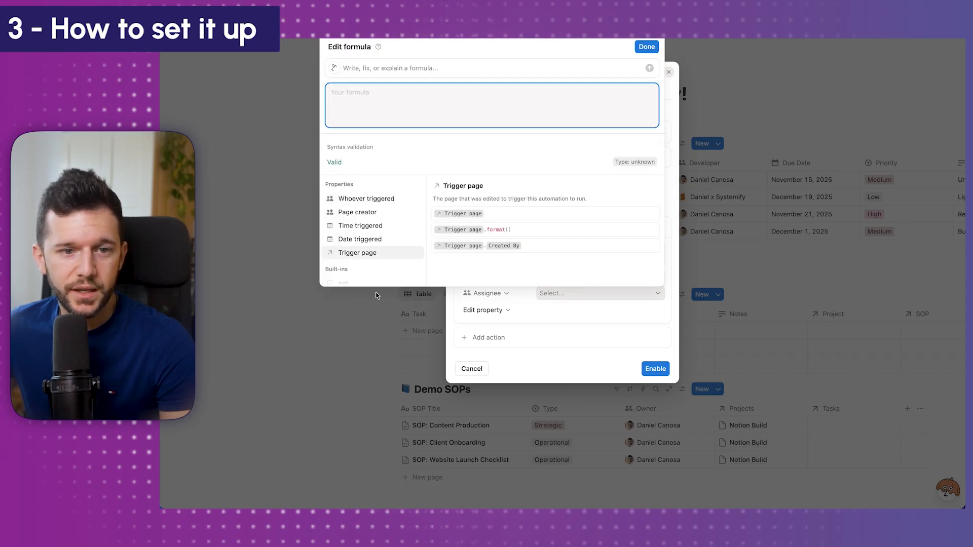
mouse_move(358, 255)
text(Trigger page.)
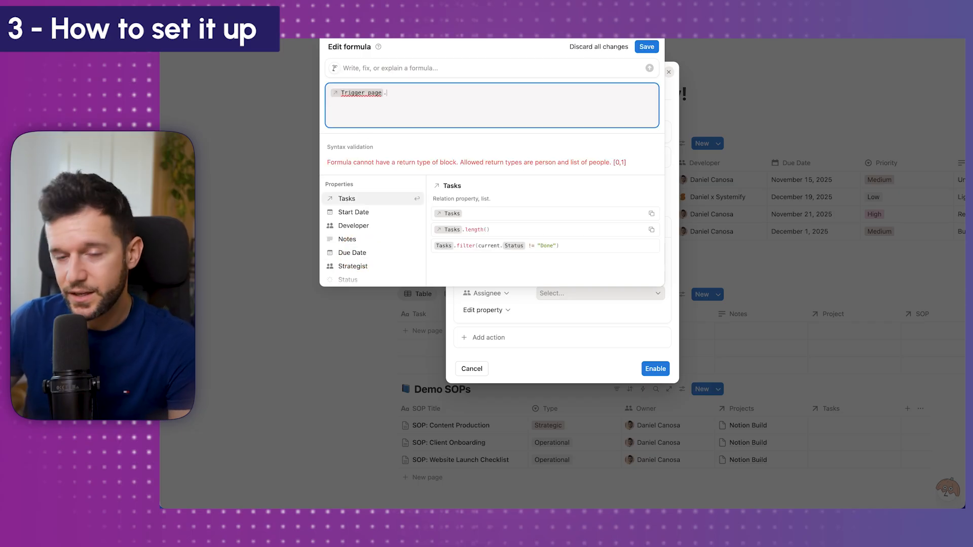
click(354, 225)
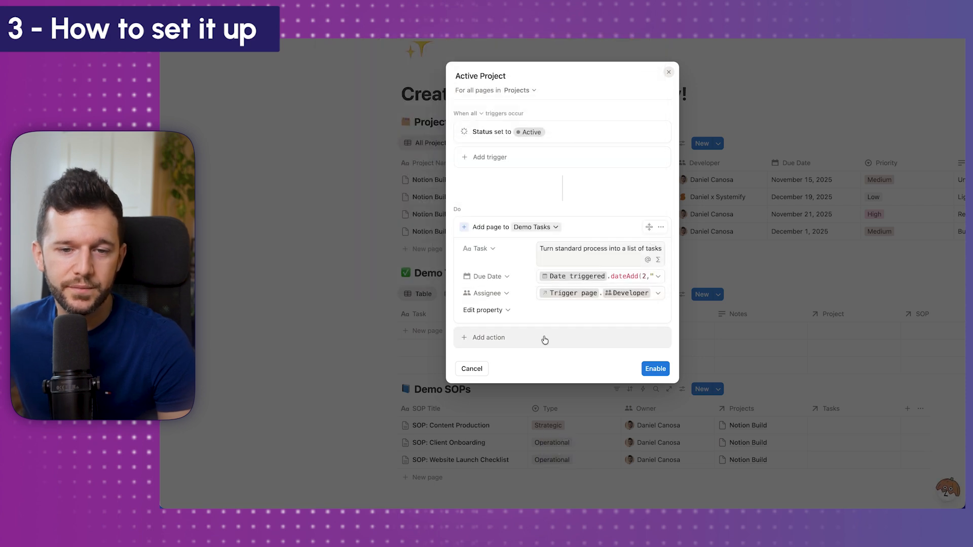
mouse_move(670, 382)
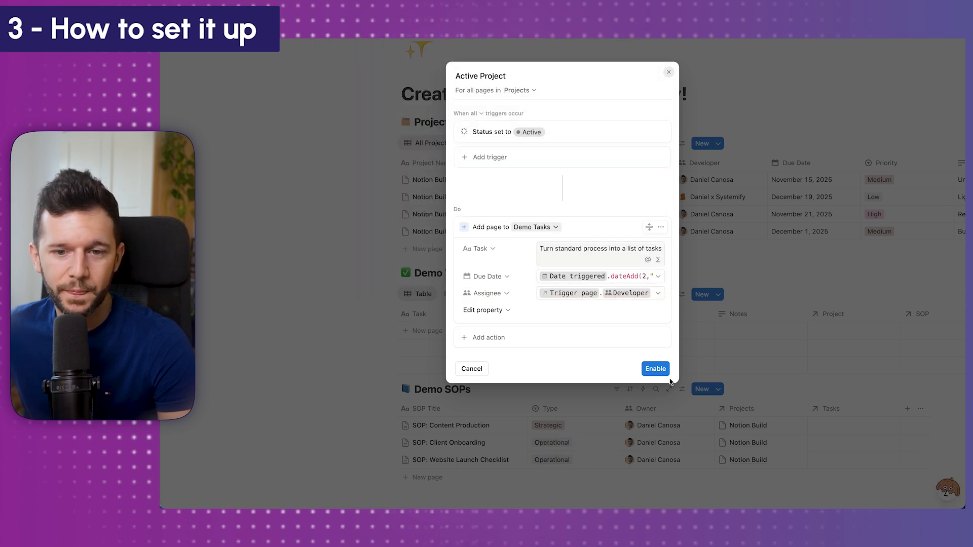
- Duplicate the Add page action twice so the automation creates three tasks
click(660, 226)
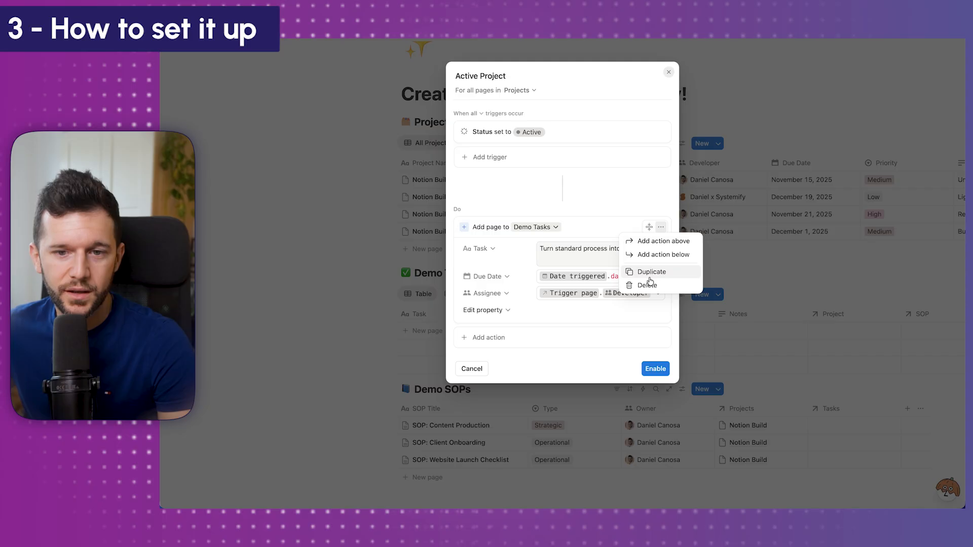
click(650, 272)
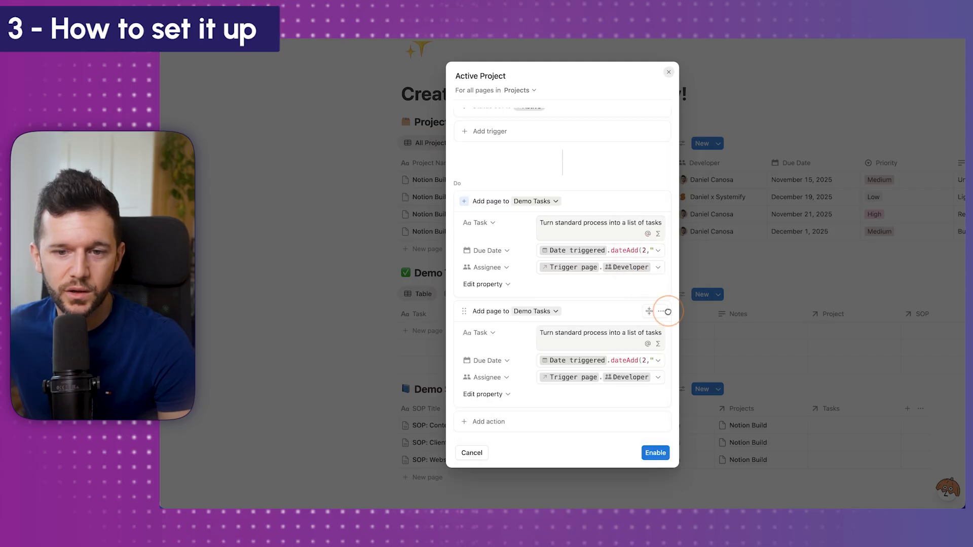
click(661, 312)
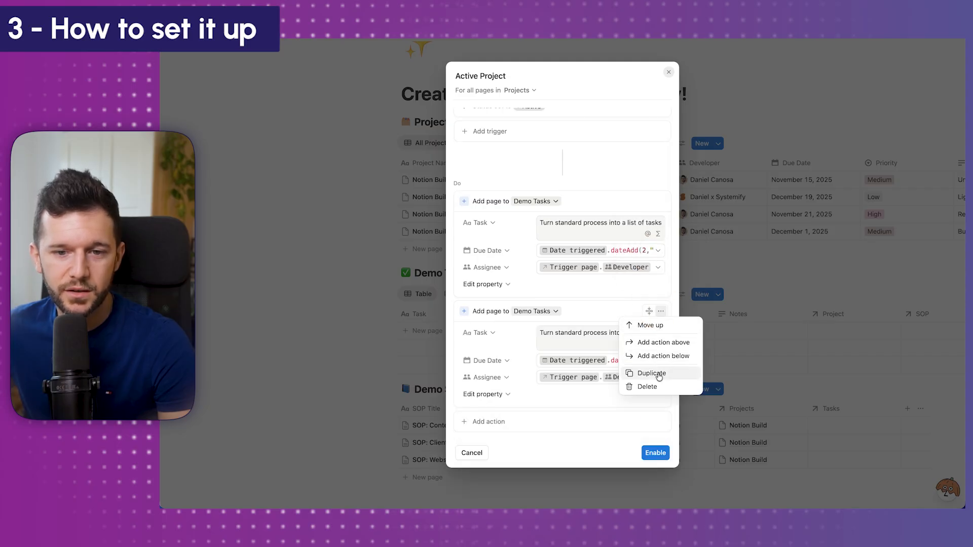
click(651, 373)
text(Set up second dashboard)
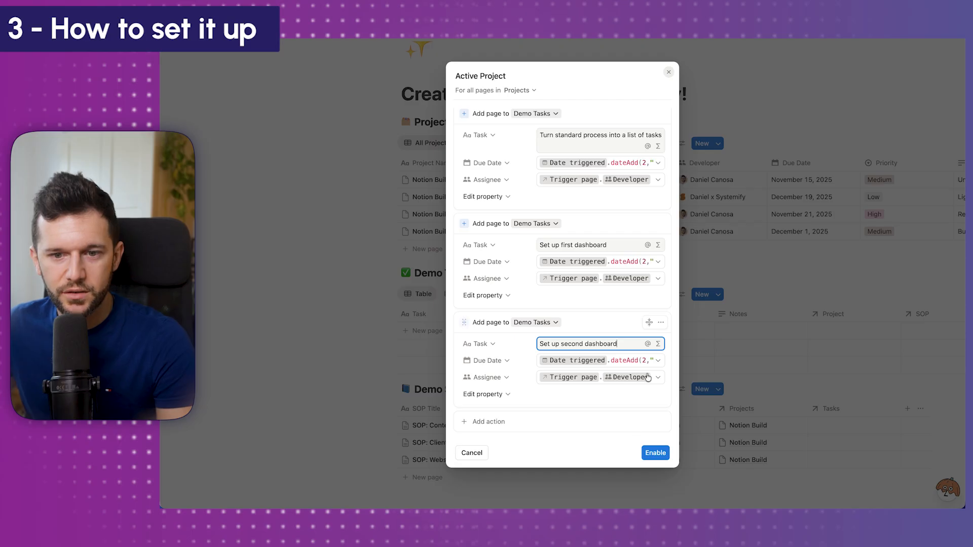
- Enable the automation and set the first project's status to Active
click(654, 452)
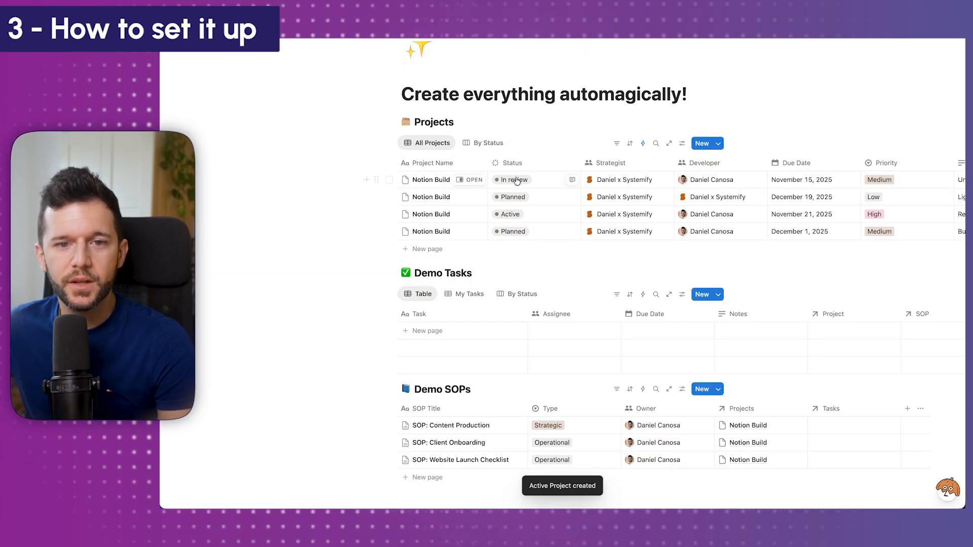
click(511, 180)
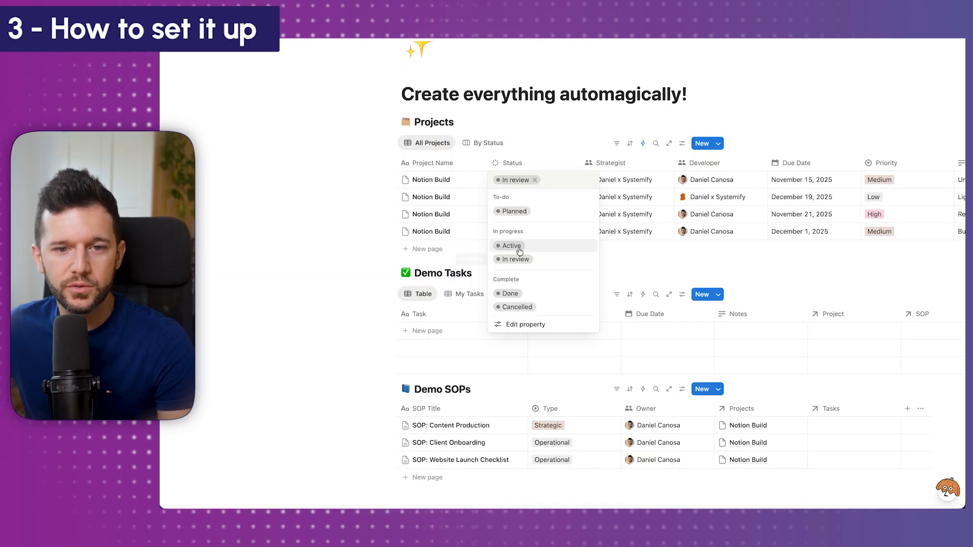
click(510, 245)
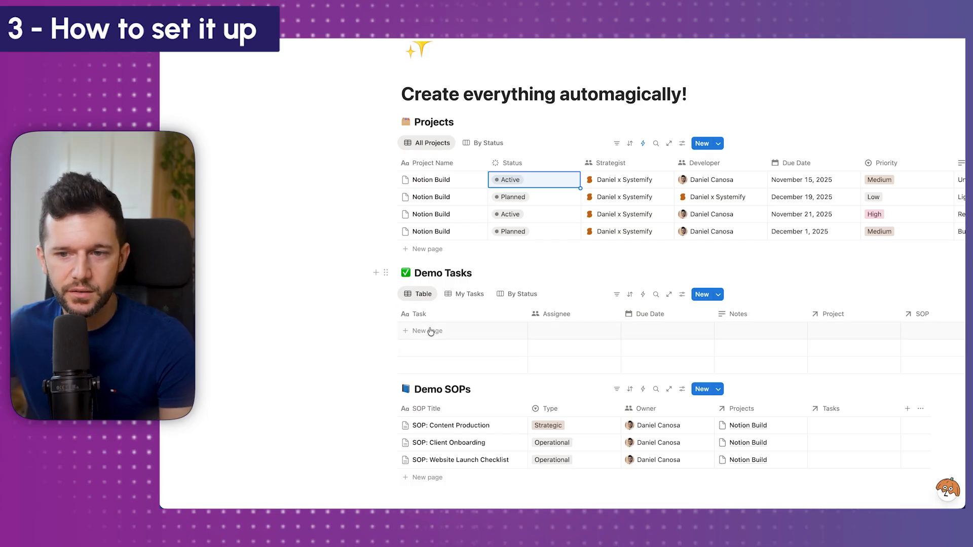
click(643, 143)
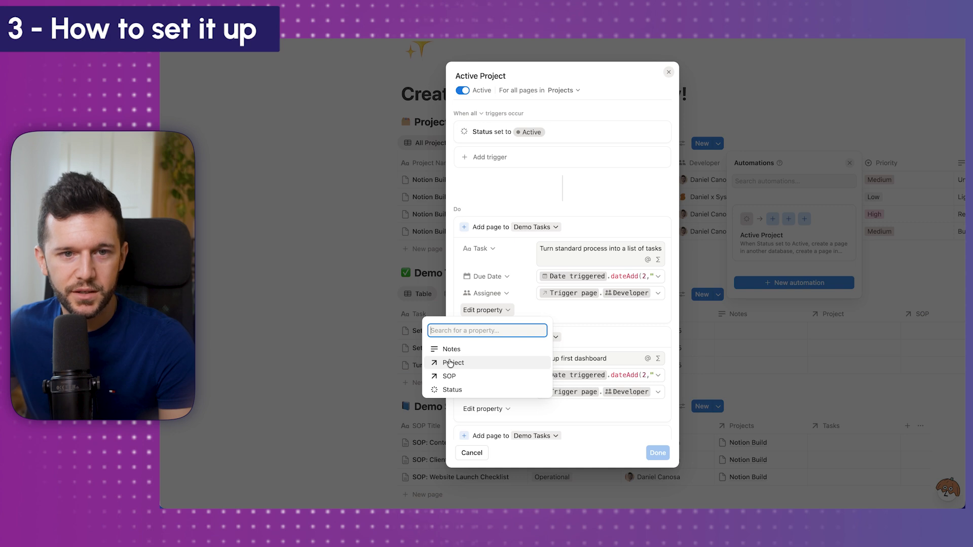
click(452, 362)
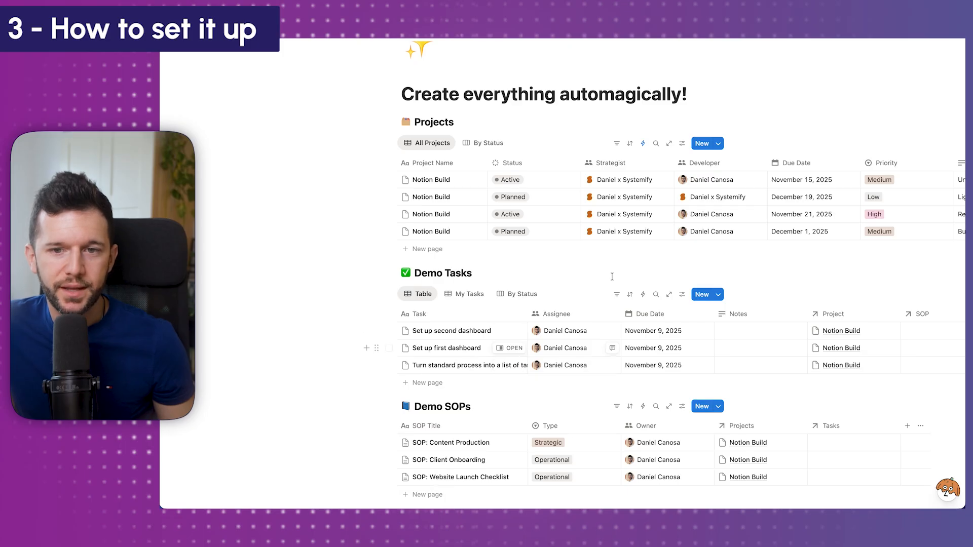
mouse_move(654, 360)
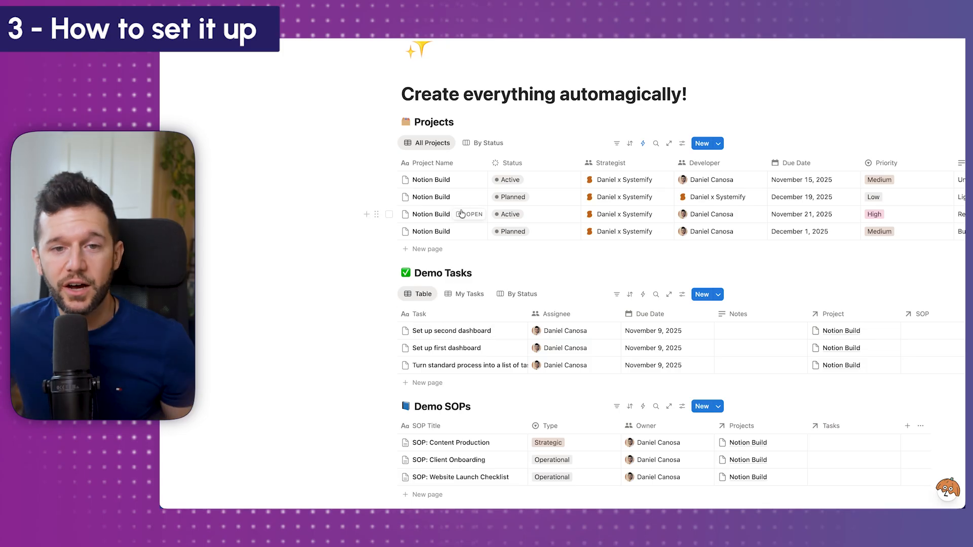
- Open the status choices for the first Notion Build project
click(508, 179)
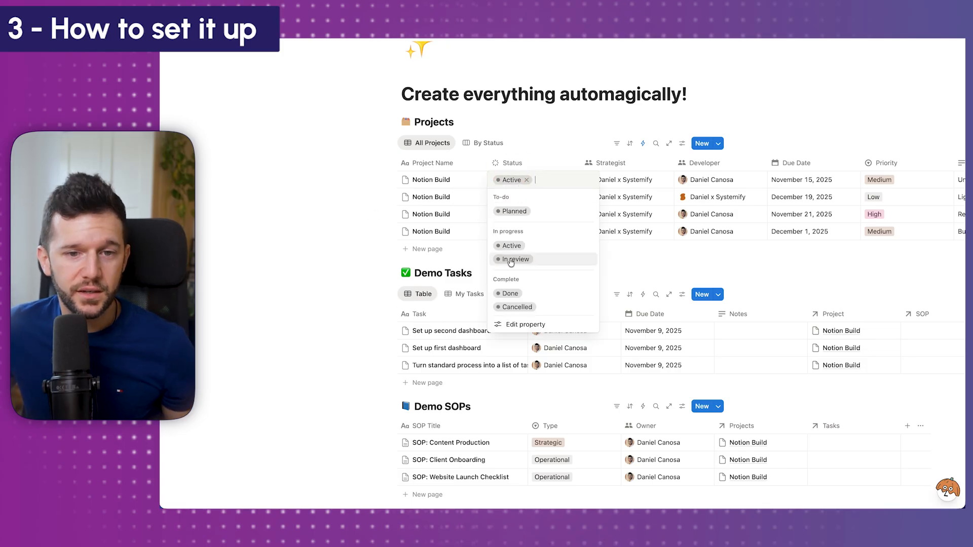
mouse_move(474, 226)
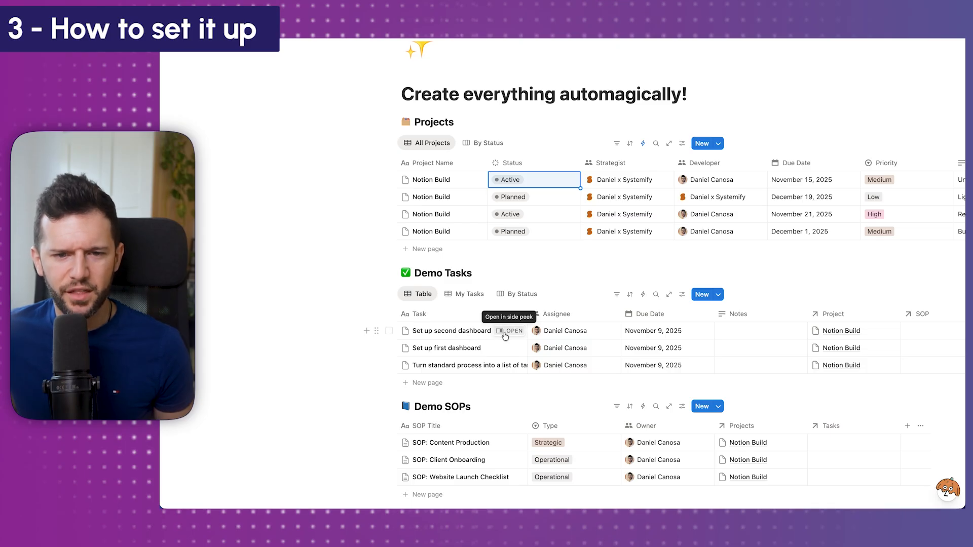
mouse_move(452, 365)
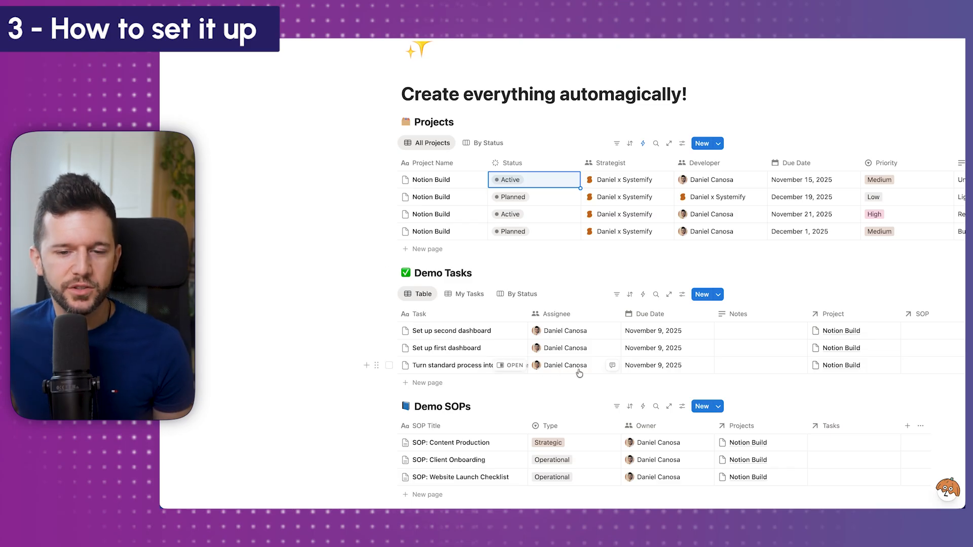
mouse_move(524, 374)
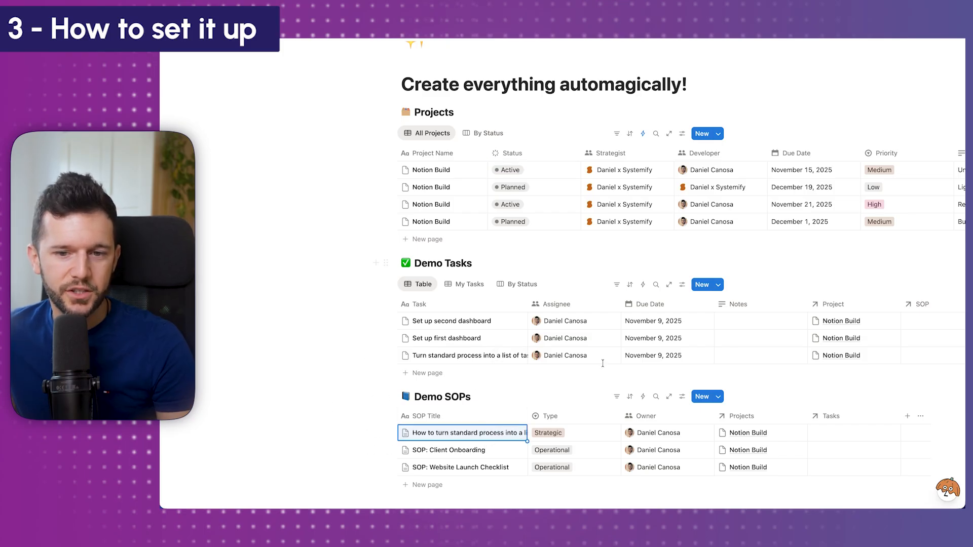
mouse_move(453, 361)
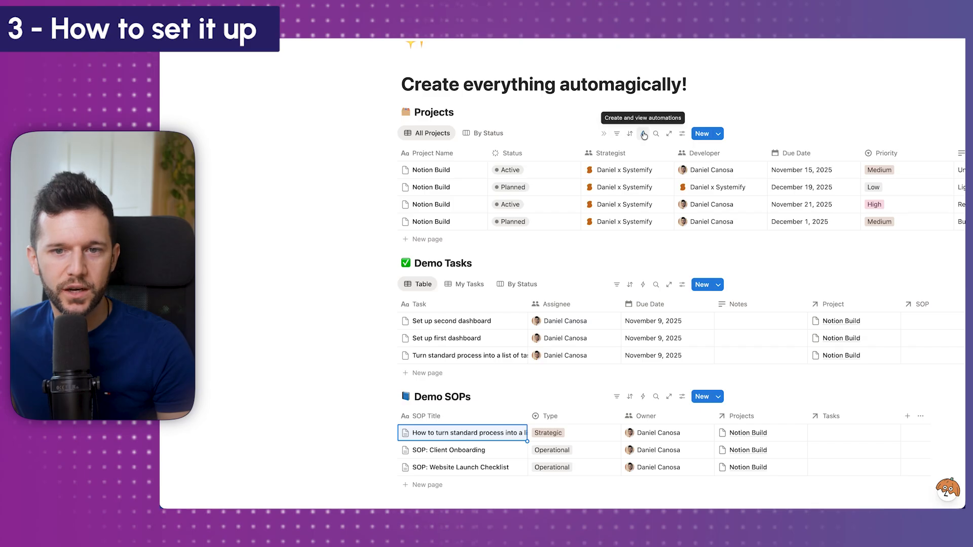
- Add an SOP property to the first created task linking the 'How to turn standard process into a list of tasks' SOP, and save
click(644, 133)
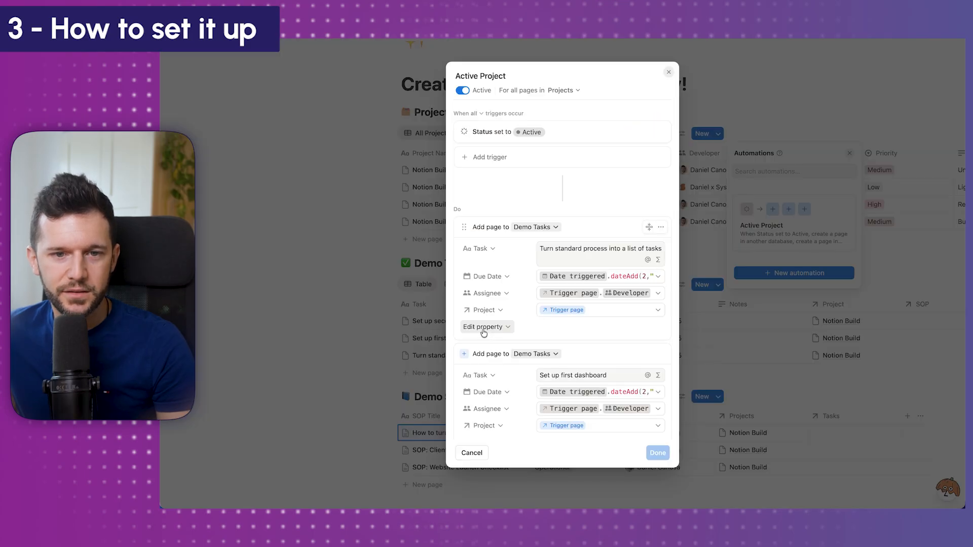
click(482, 326)
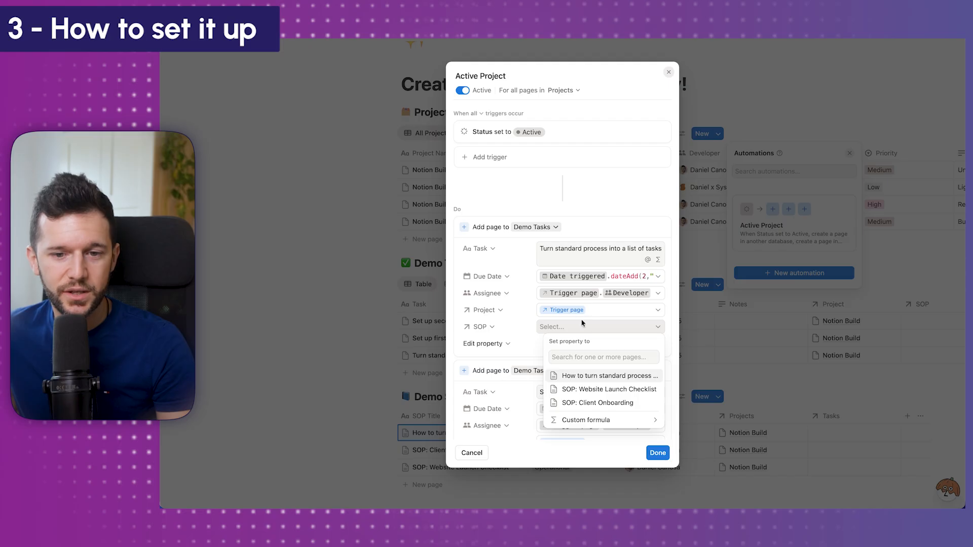
click(609, 375)
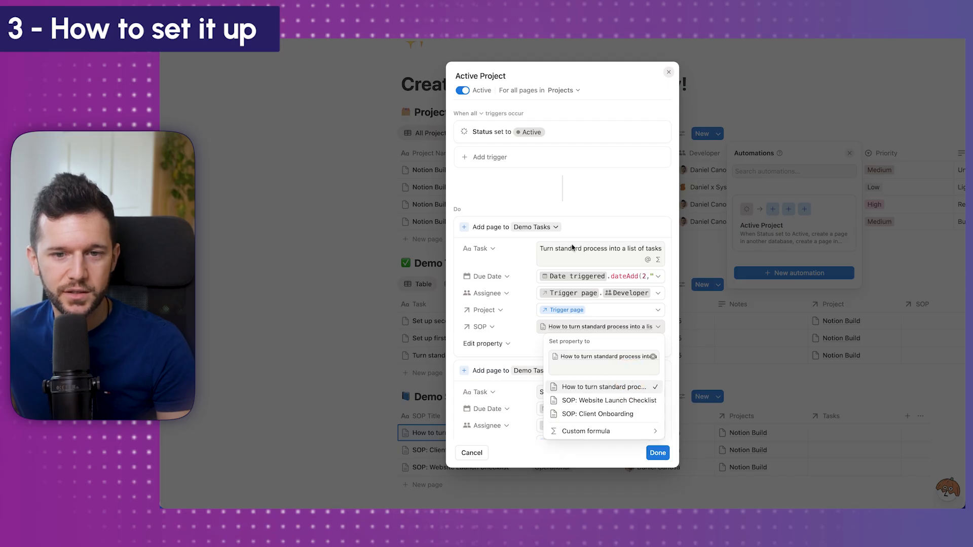
click(657, 452)
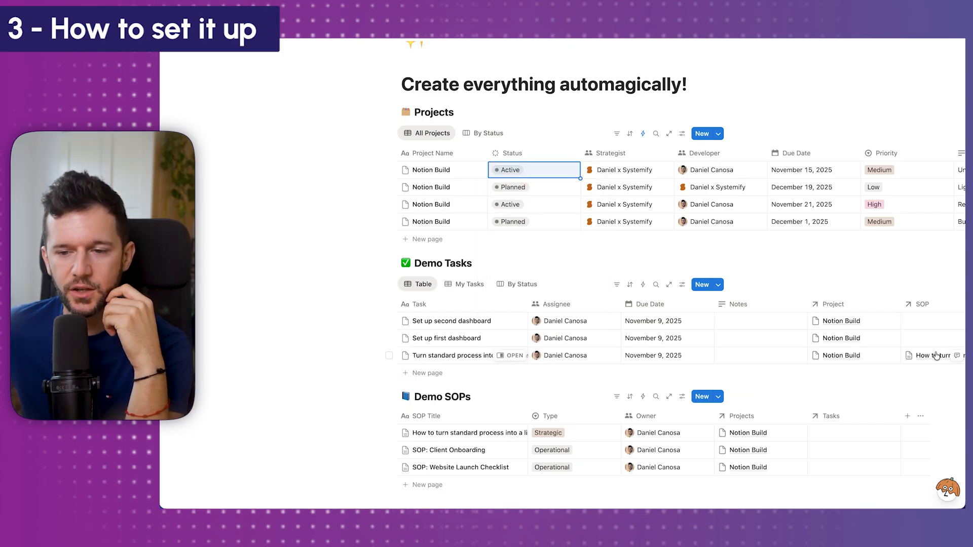
mouse_move(513, 356)
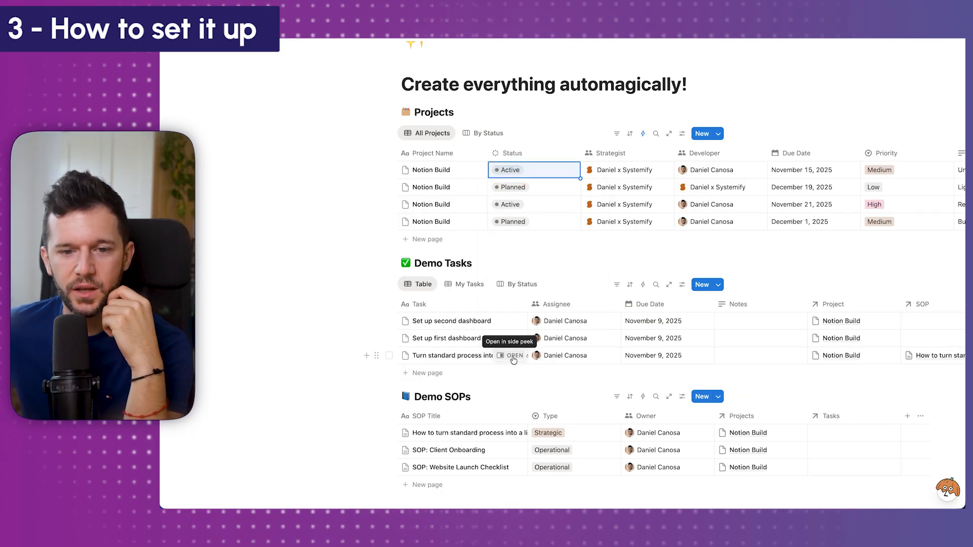
mouse_move(924, 359)
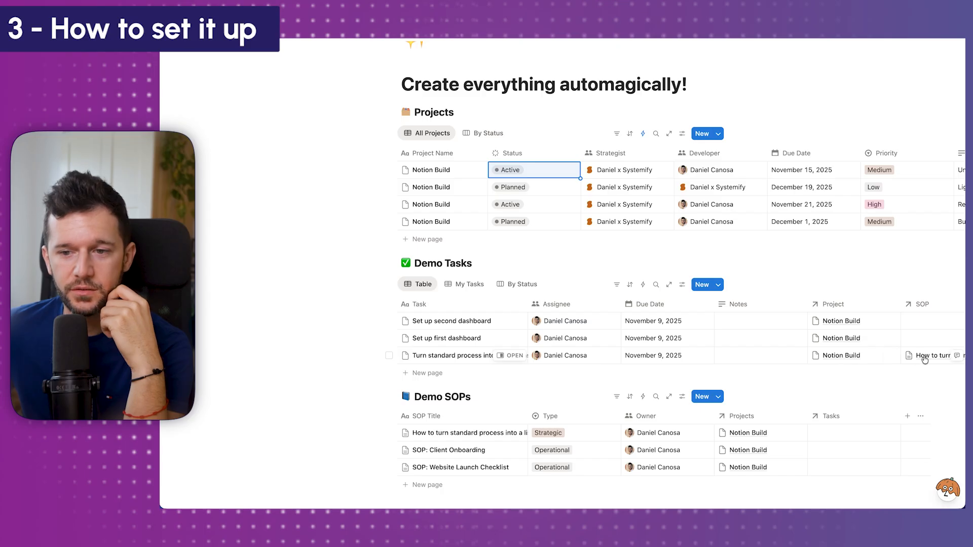
- Open the SOP 'How to turn standard process into a list of tasks' showing its Content Production checklist
click(465, 433)
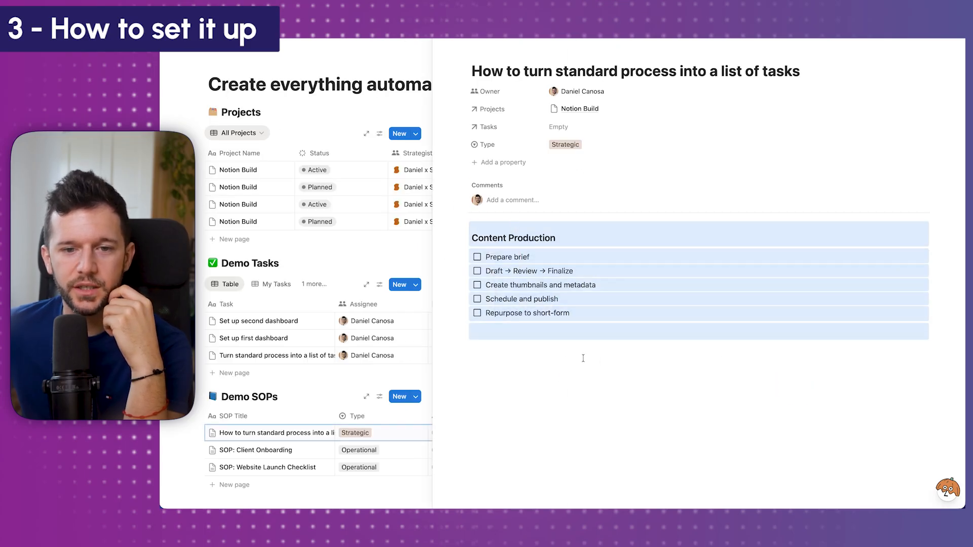
mouse_move(524, 237)
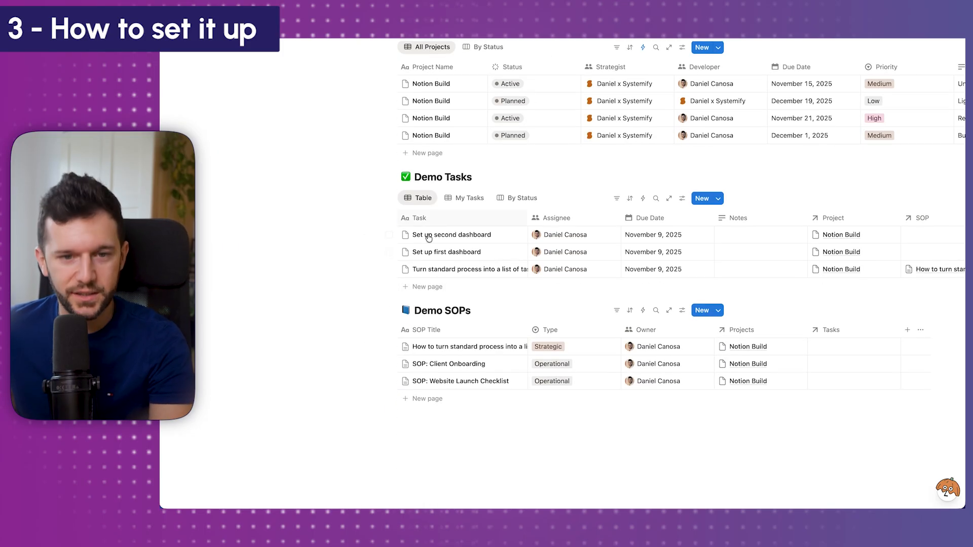
mouse_move(561, 318)
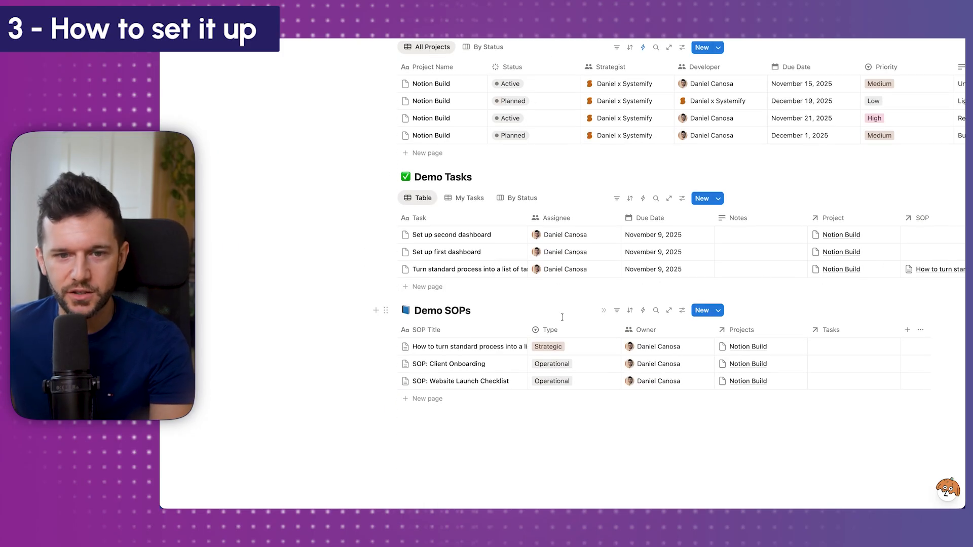
click(469, 347)
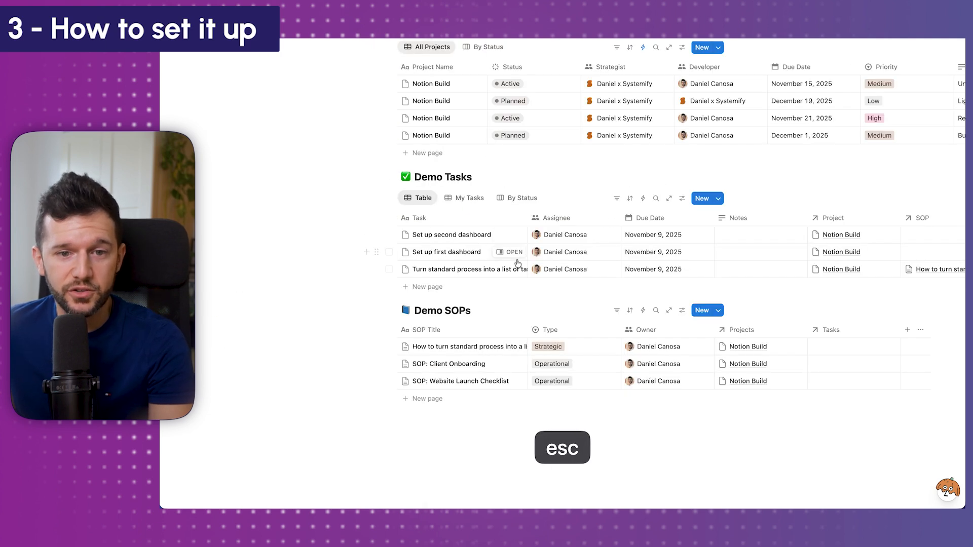
mouse_move(508, 273)
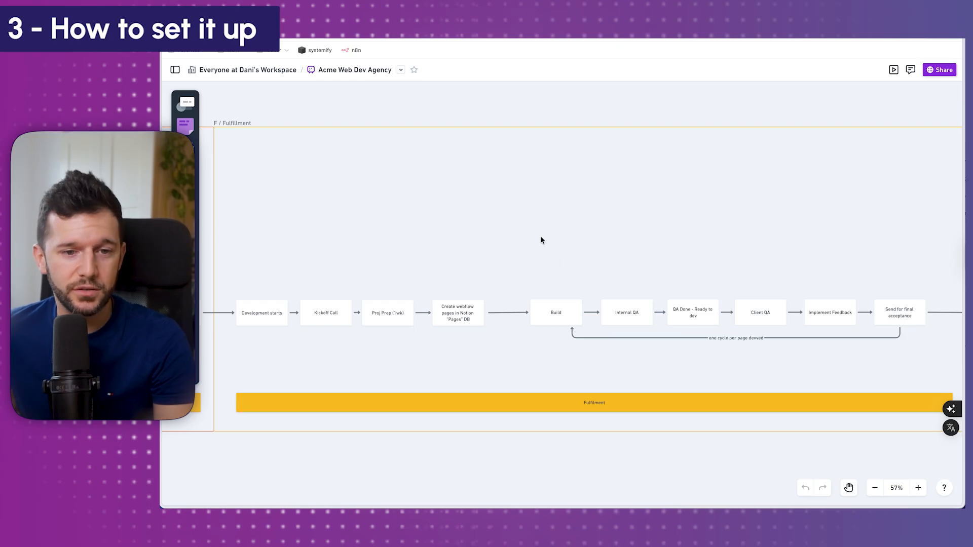
mouse_move(463, 291)
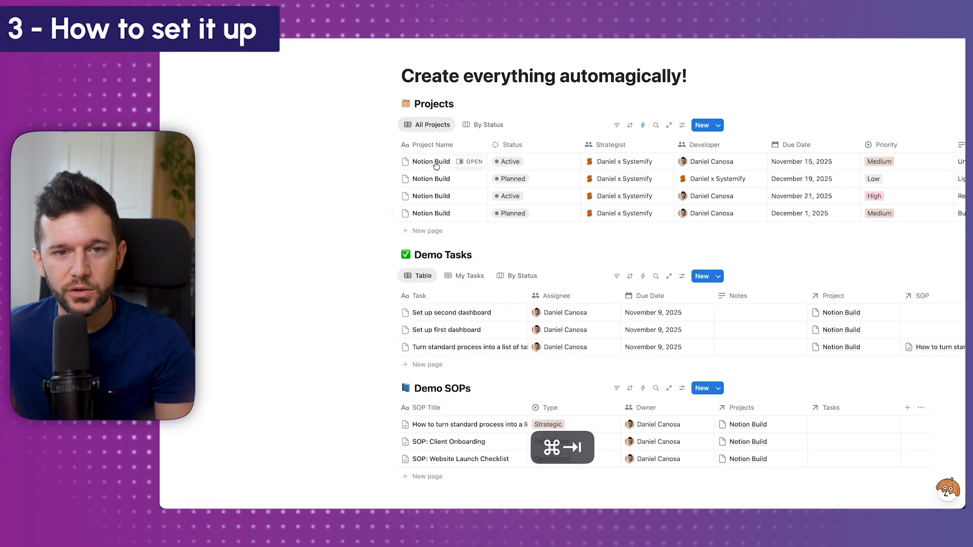
click(509, 162)
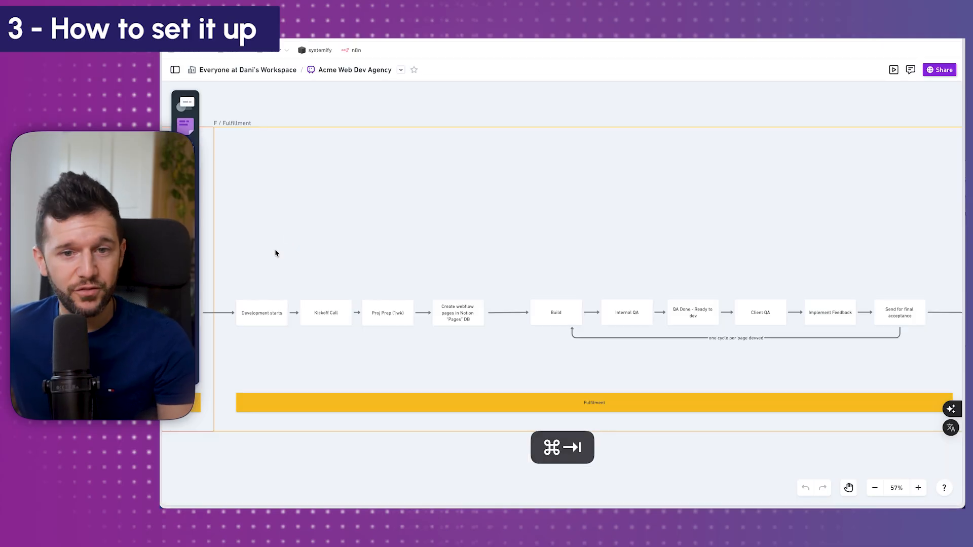
mouse_move(797, 333)
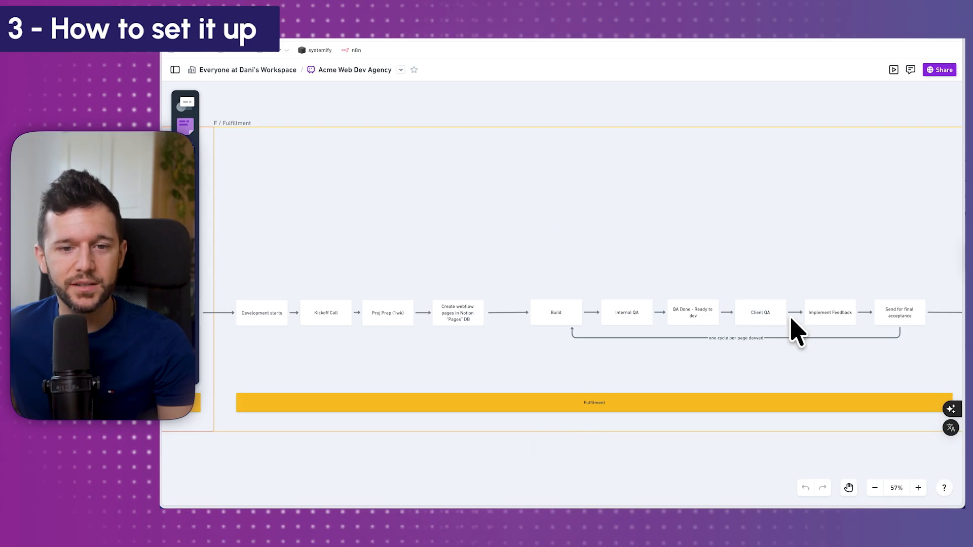
mouse_move(759, 214)
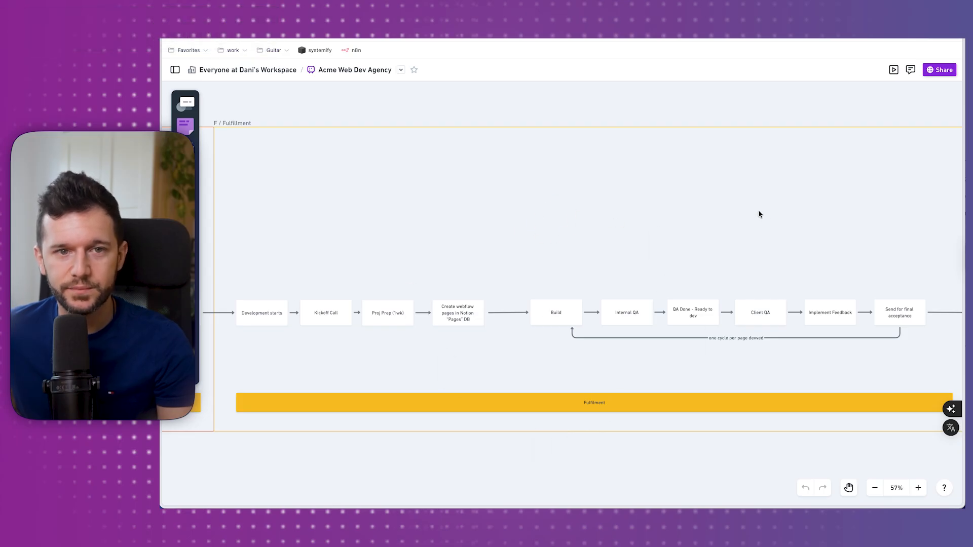
mouse_move(562, 301)
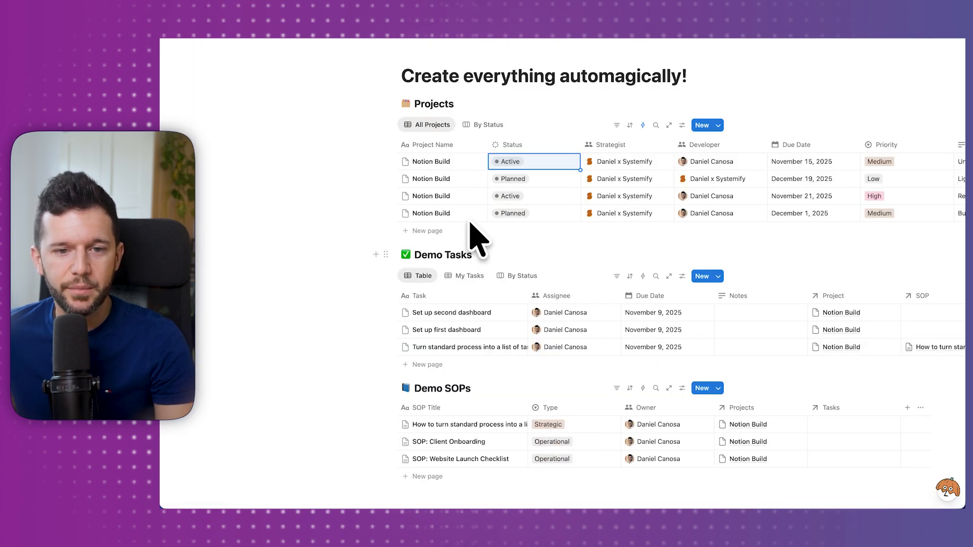
mouse_move(611, 326)
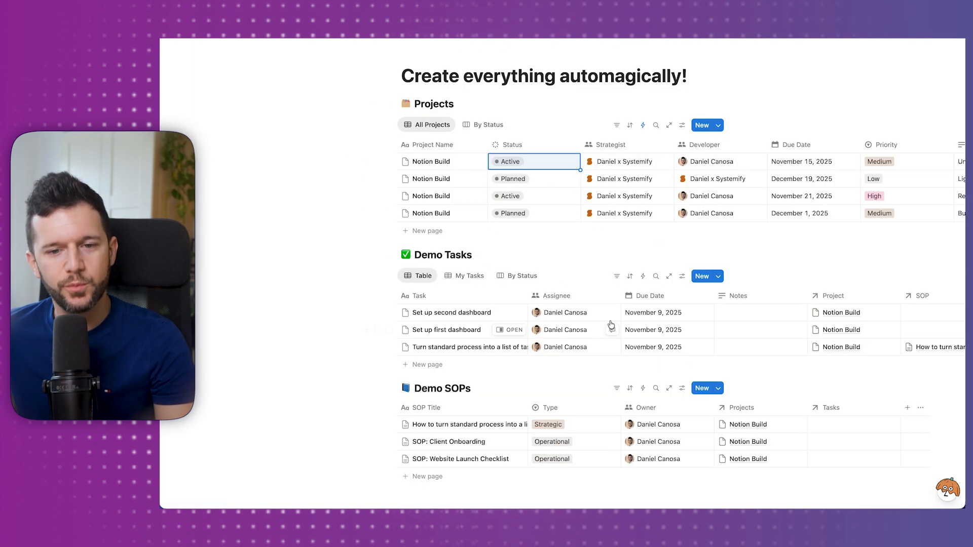